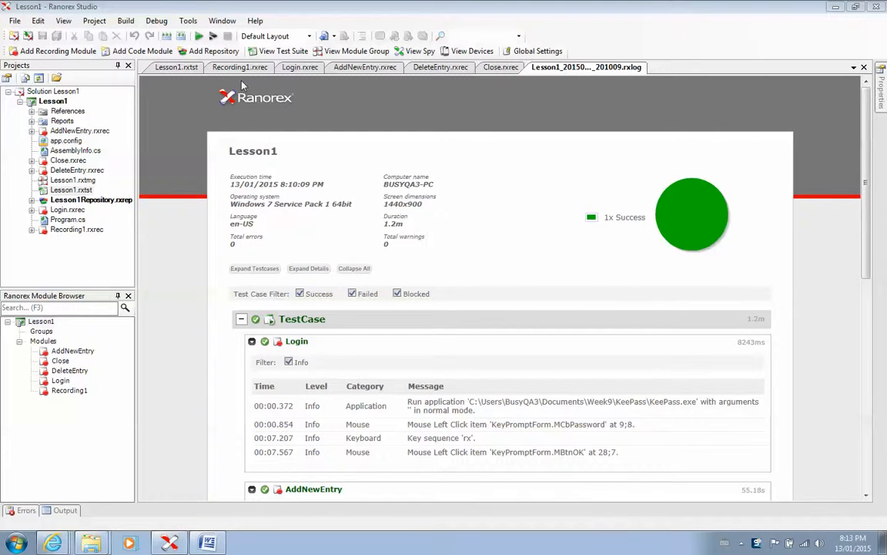
Show the Lesson1 test suite and select its DeleteEntry and Close modules
left_click(176, 68)
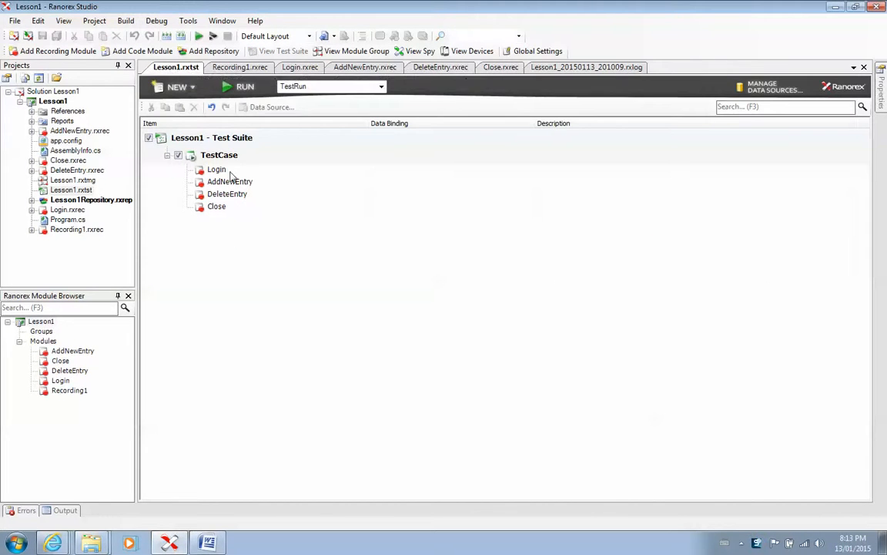
left_click(228, 194)
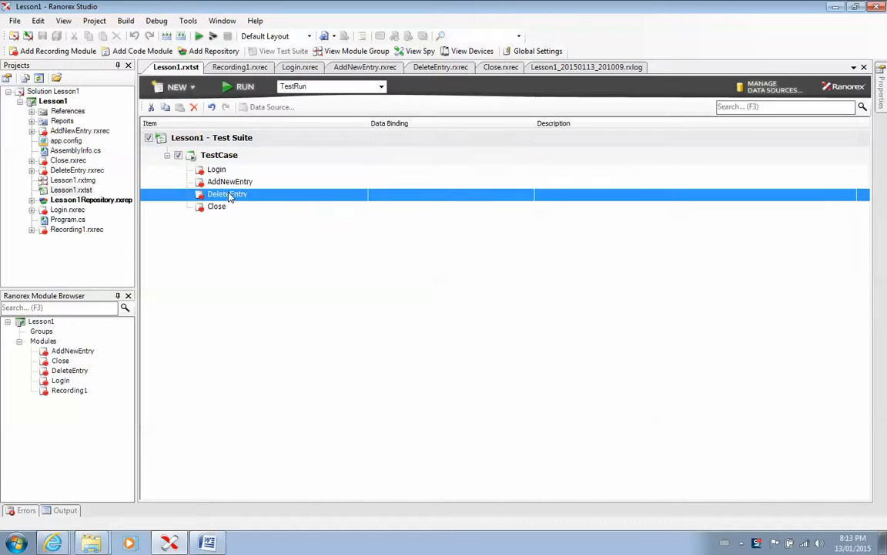
left_click(216, 207)
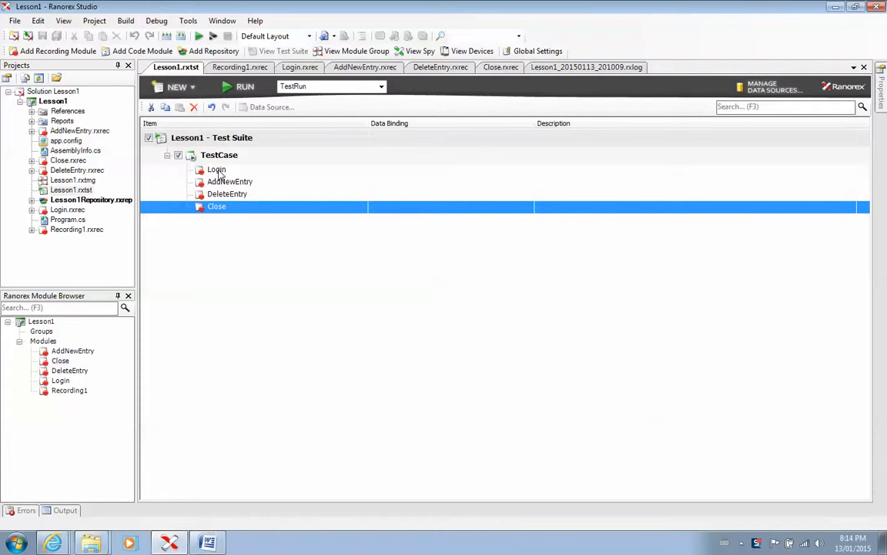
Show the Login recording with its run, click and key-sequence actions
left_click(299, 67)
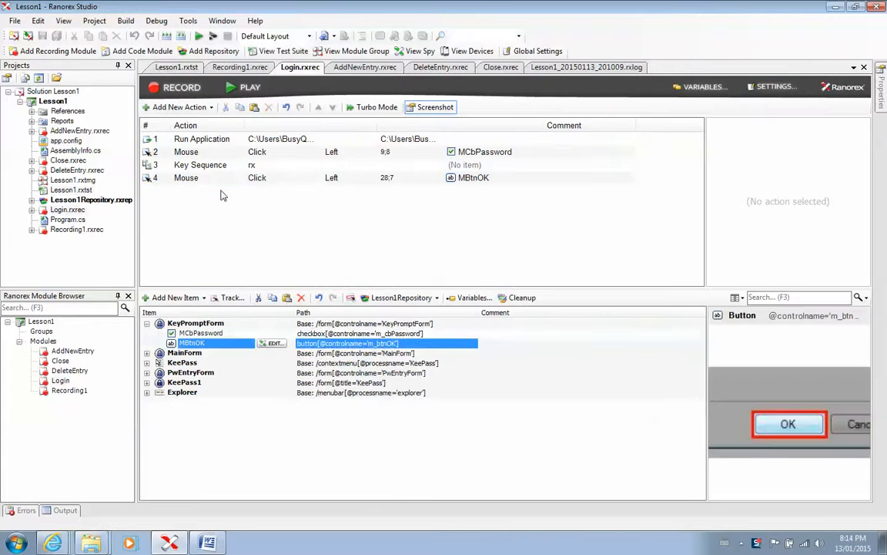
mouse_move(270, 170)
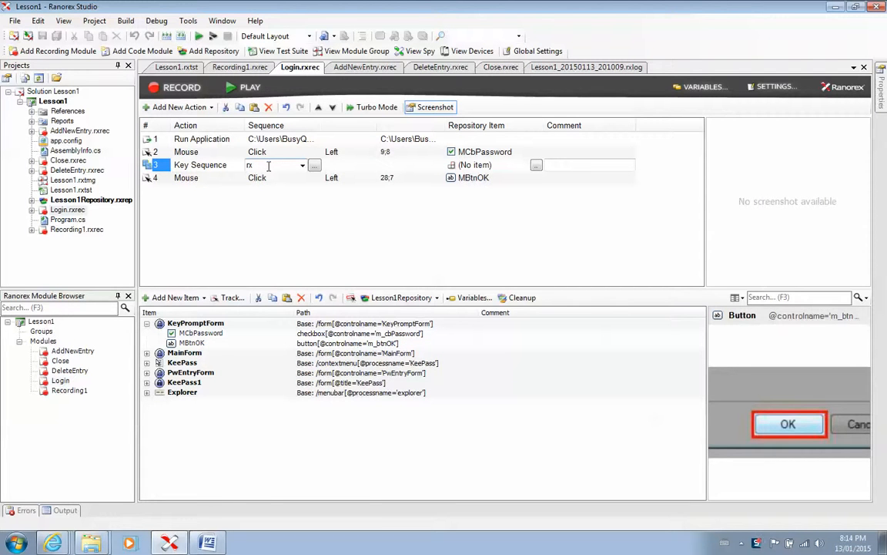
mouse_move(265, 183)
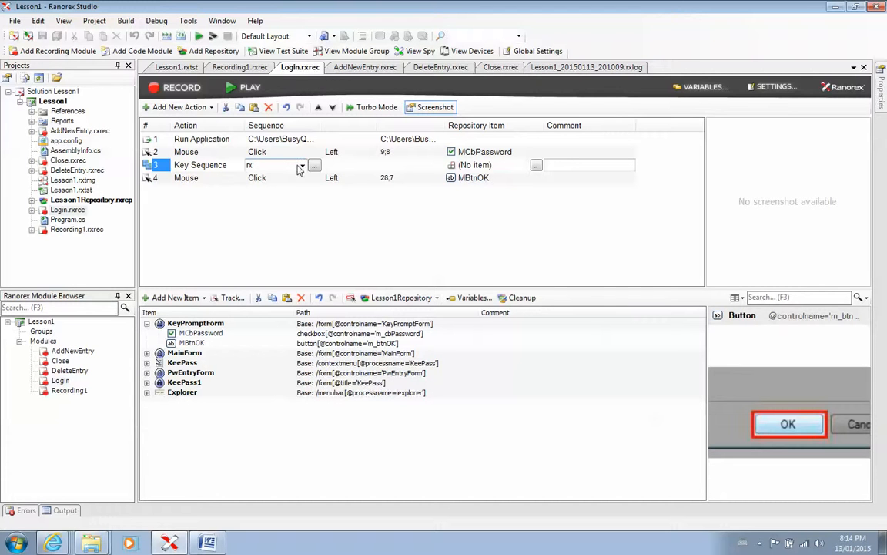
Bind the Login key sequence value to a new variable named Password
left_click(302, 165)
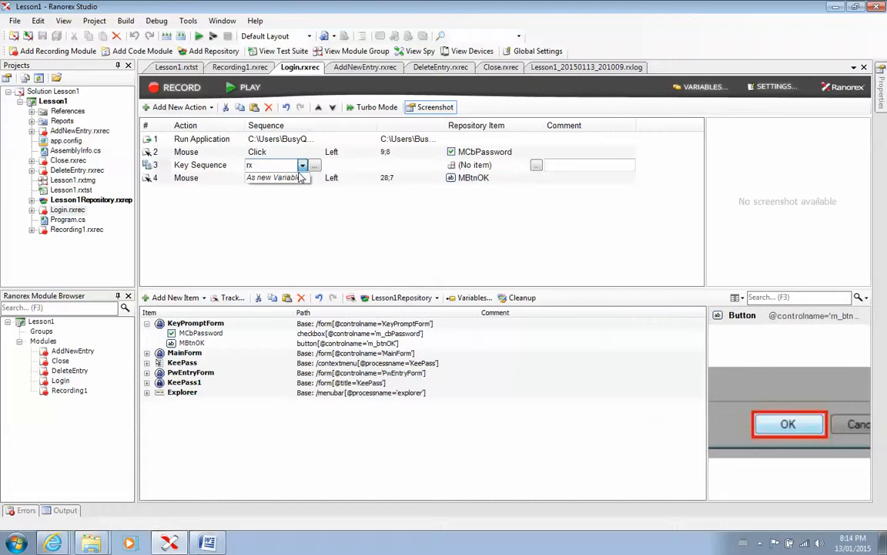
double_click(274, 178)
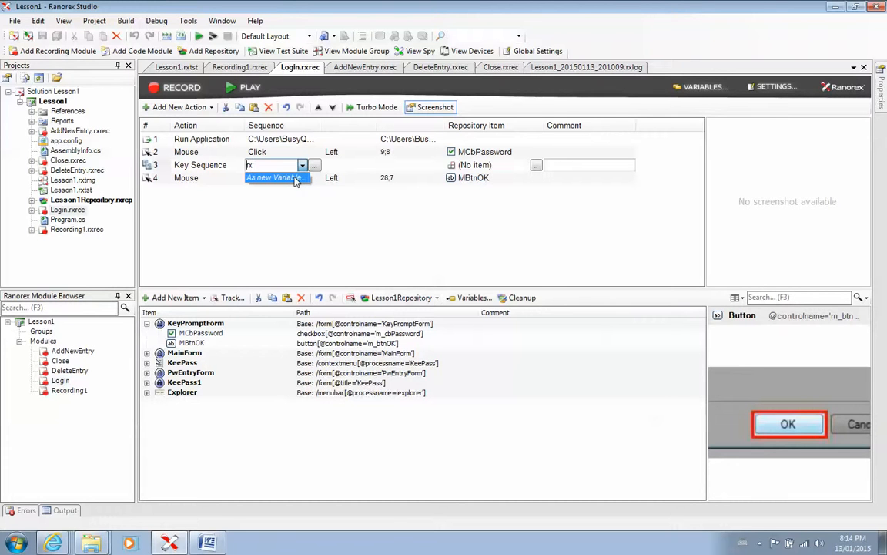
left_click(275, 177)
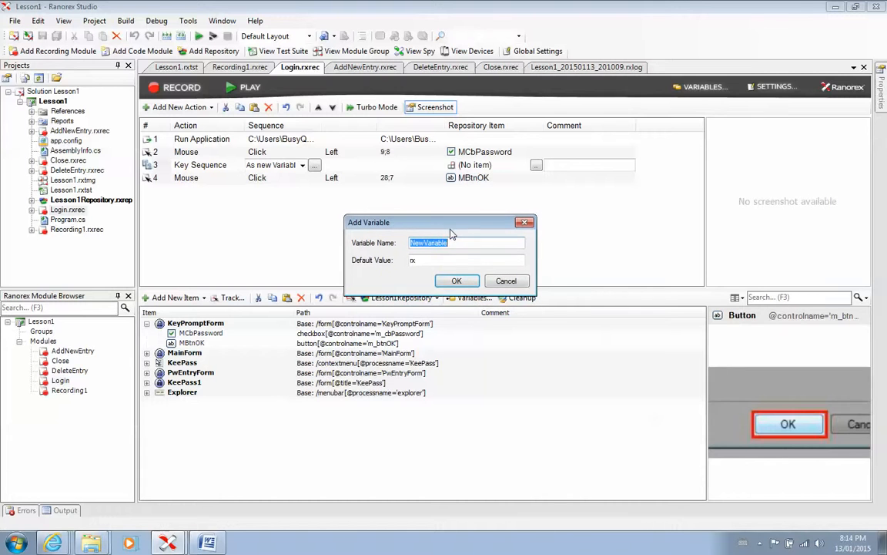
mouse_move(408, 245)
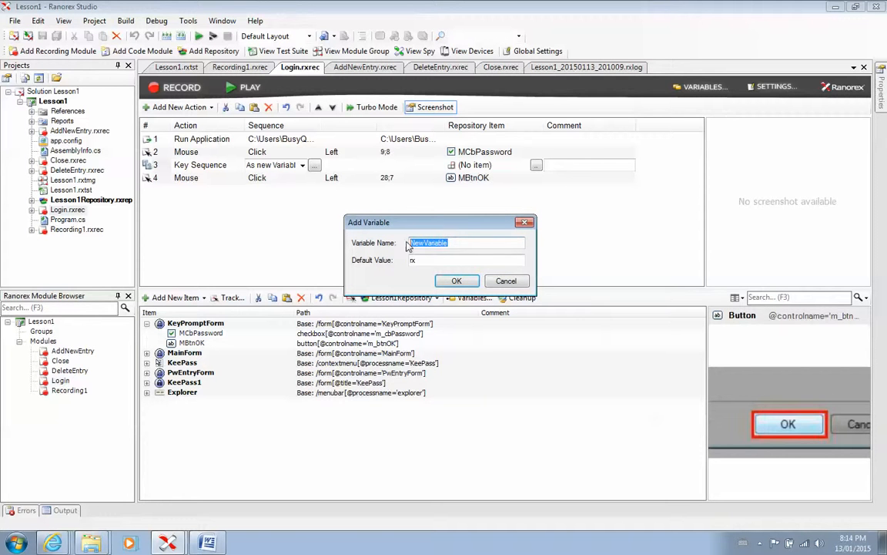
type("Password")
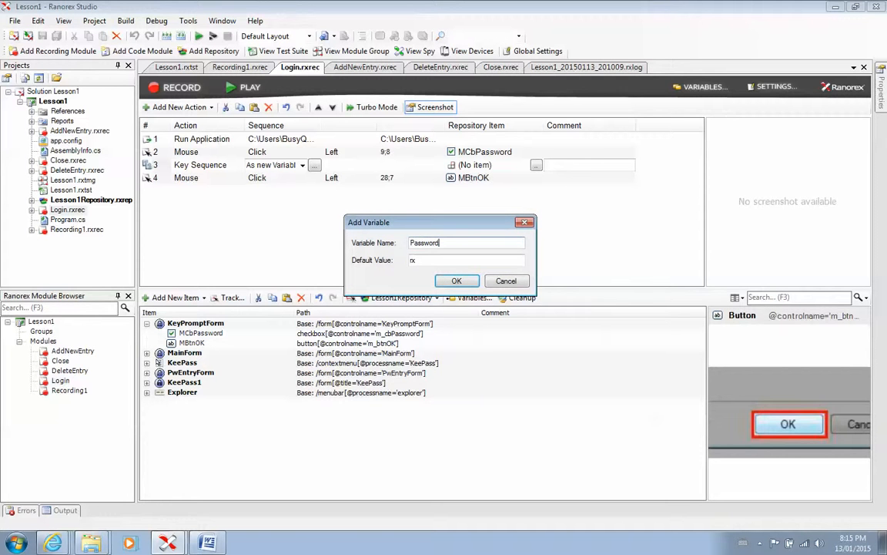
left_click(456, 280)
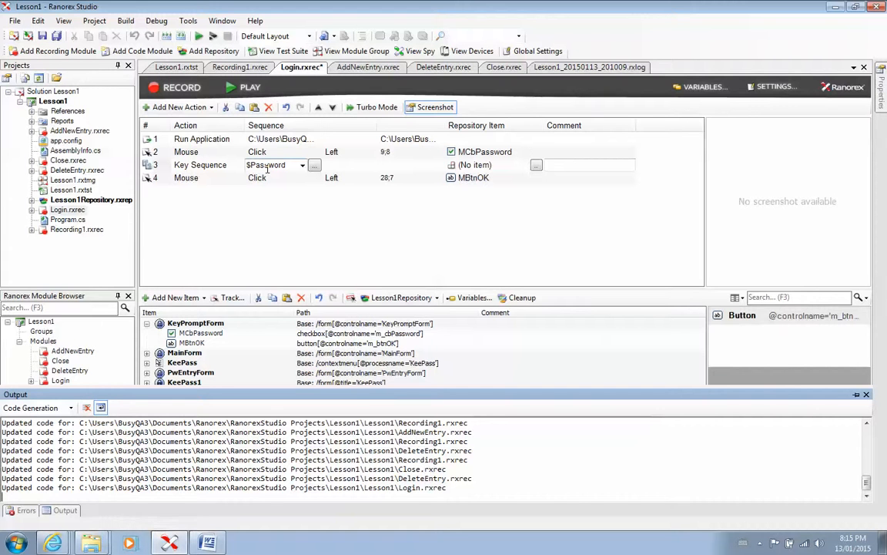
left_click(699, 86)
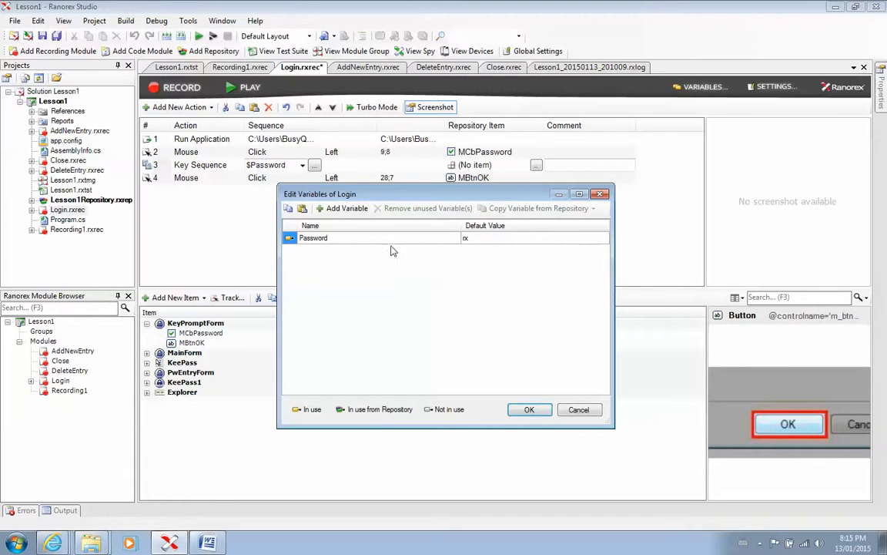
left_click(342, 208)
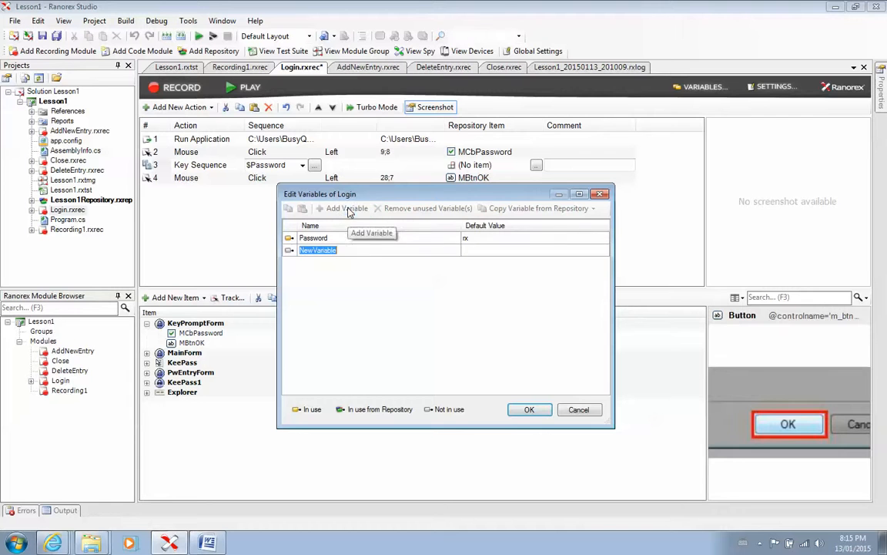
mouse_move(373, 261)
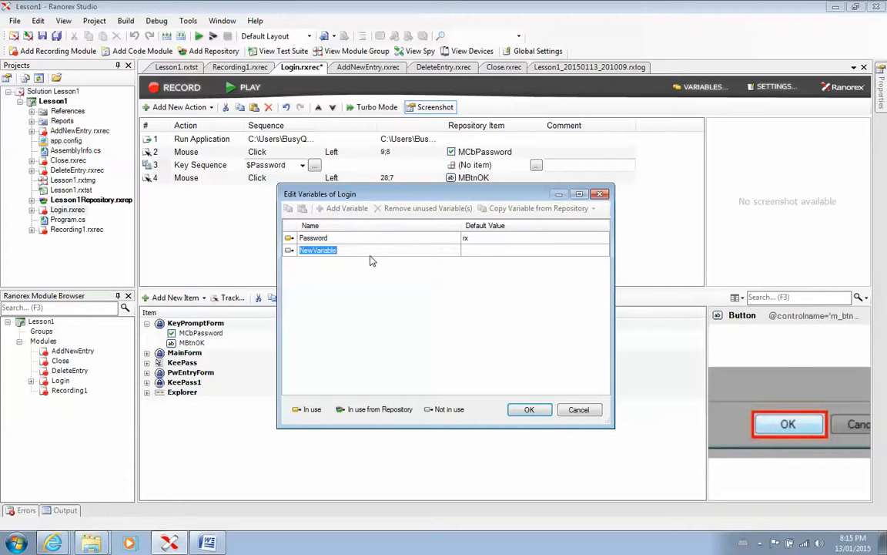
type("Password2")
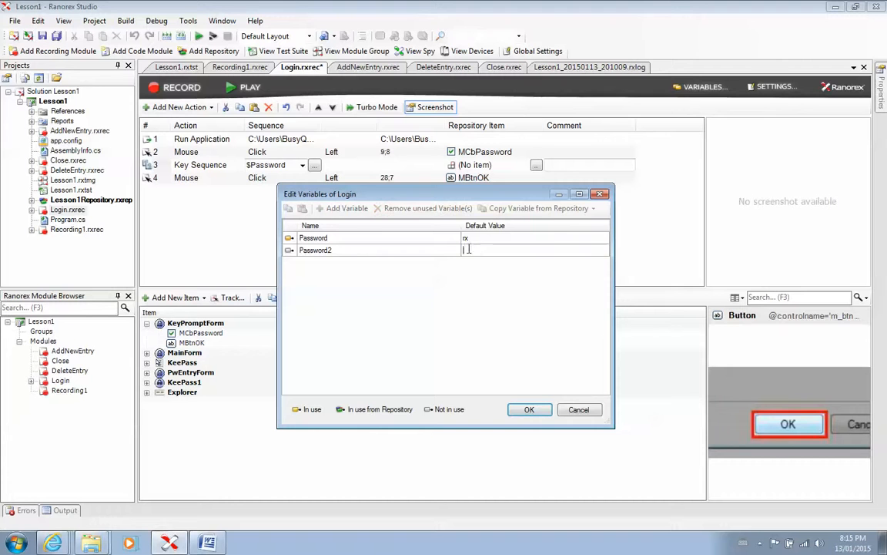
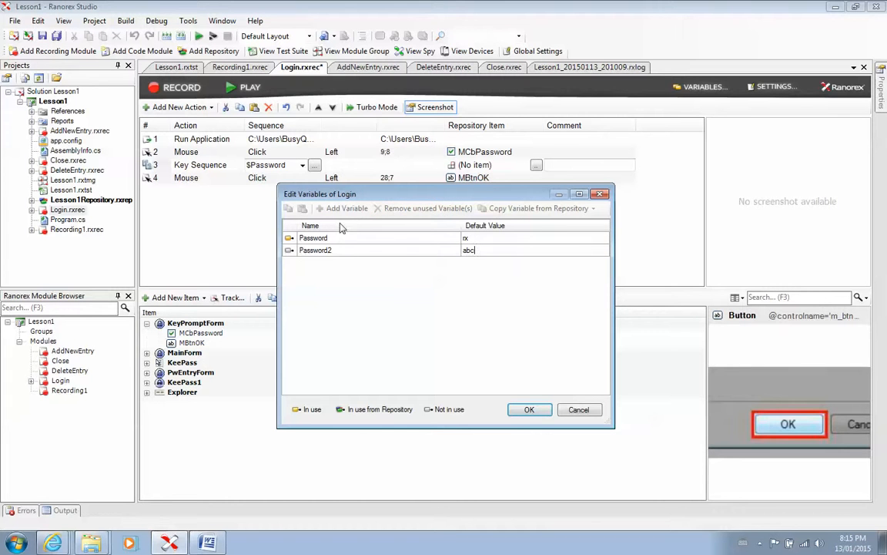
mouse_move(455, 388)
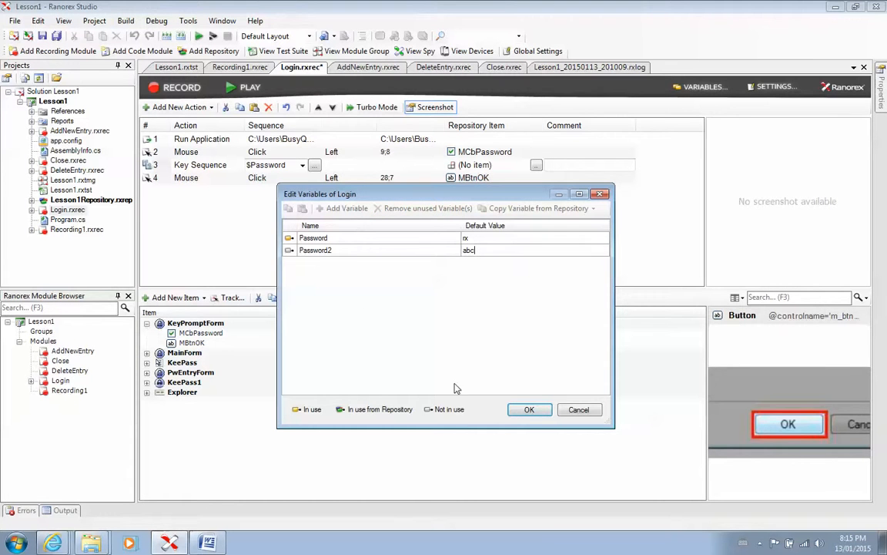
left_click(530, 410)
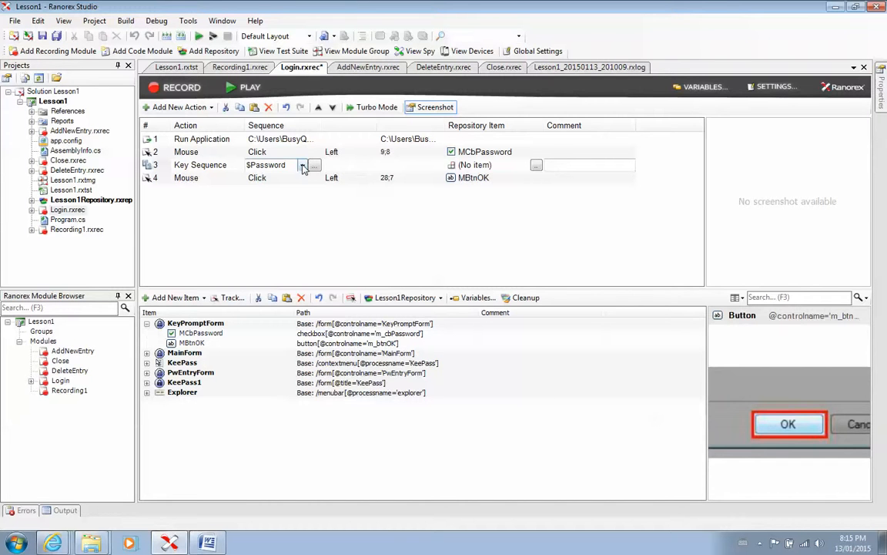
left_click(302, 165)
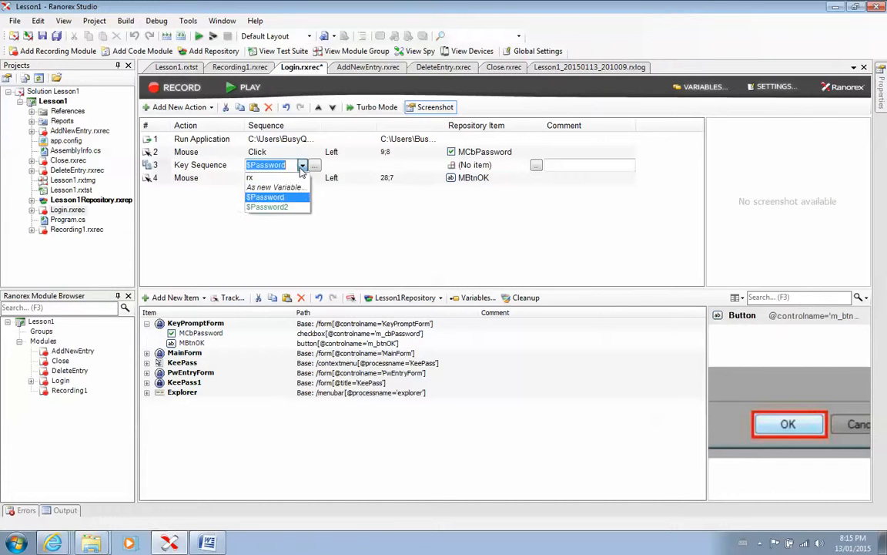
left_click(268, 207)
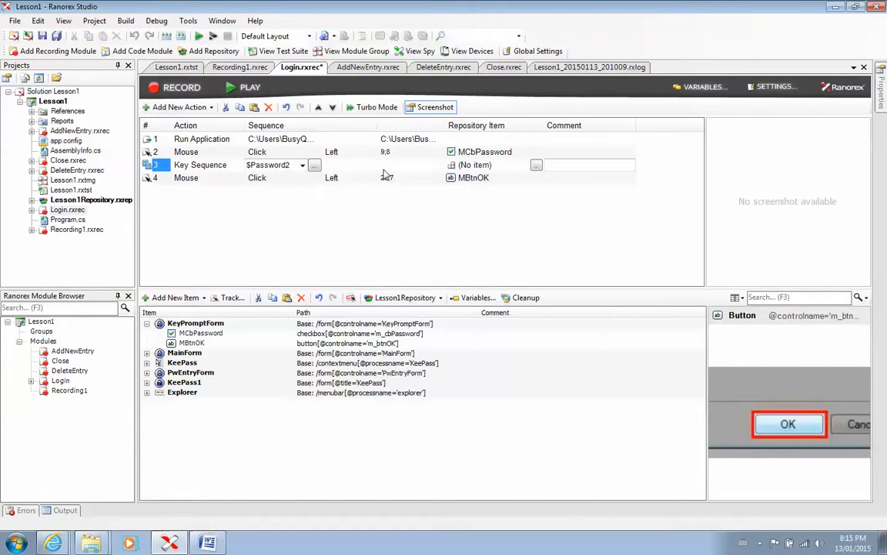
left_click(302, 165)
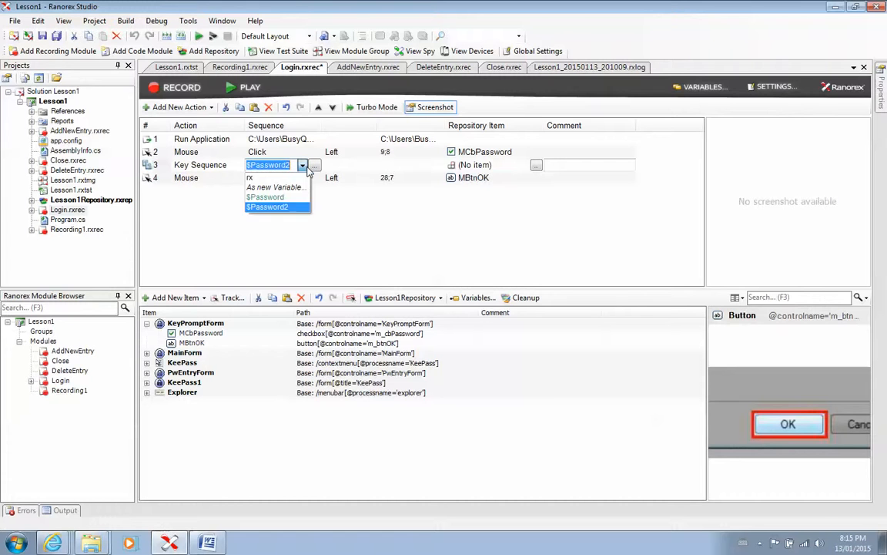
left_click(265, 197)
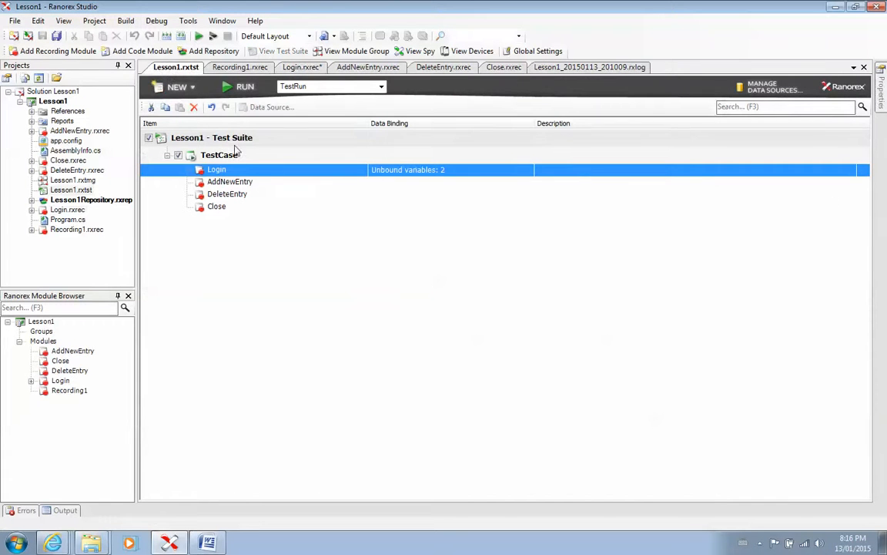
mouse_move(248, 169)
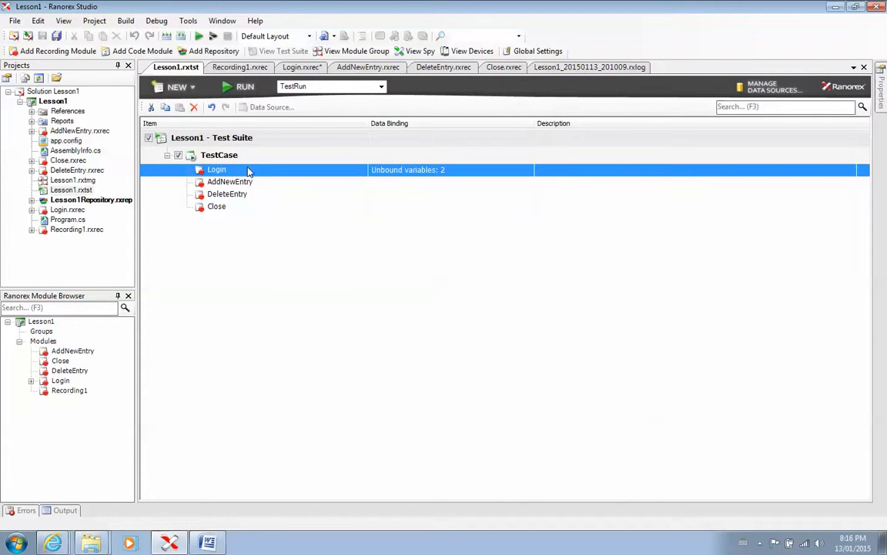
mouse_move(419, 172)
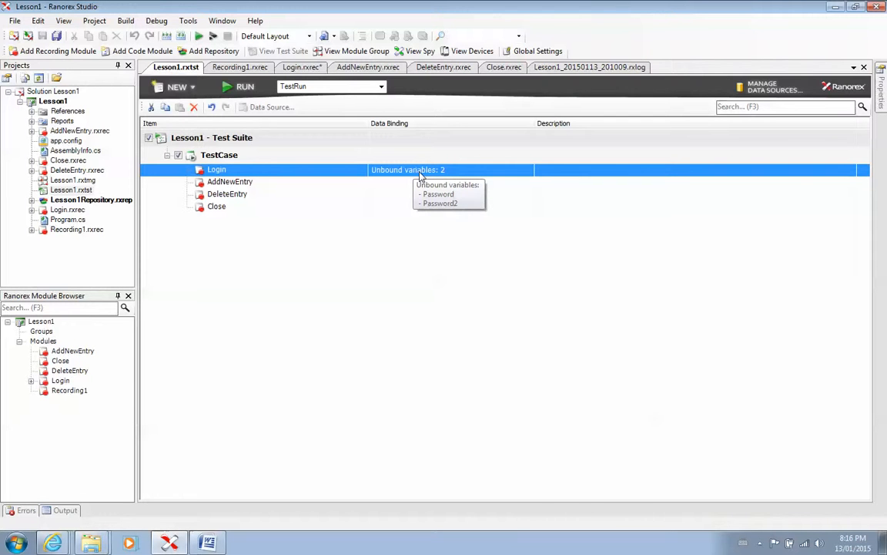
mouse_move(291, 175)
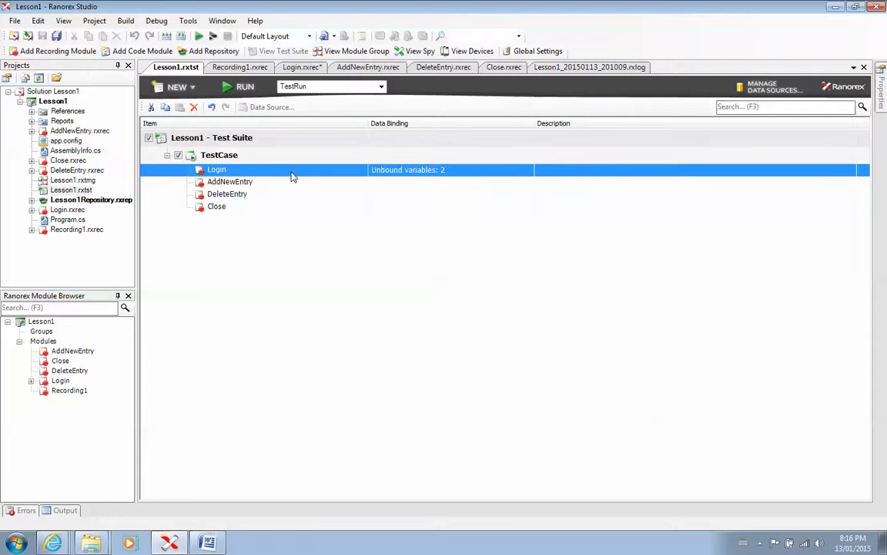
Remove Password2 from Login's variables, keeping only Password
left_click(302, 68)
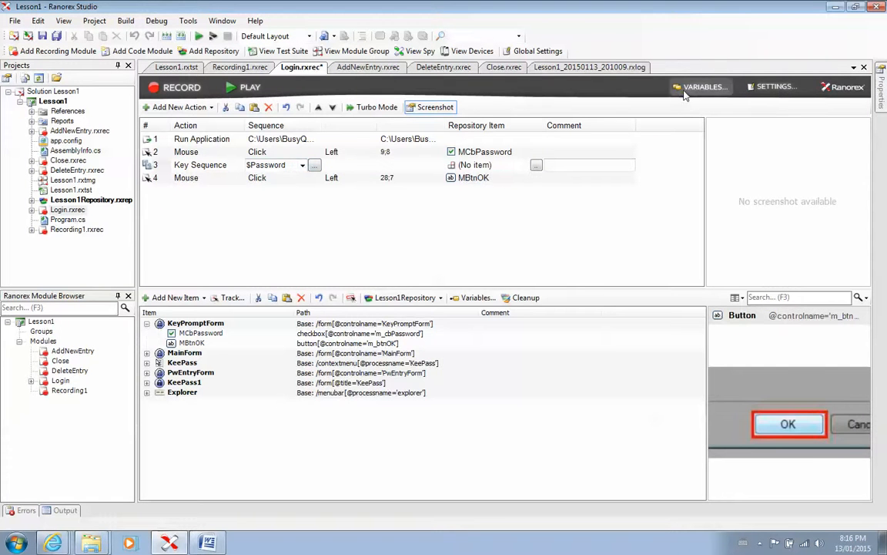
left_click(700, 86)
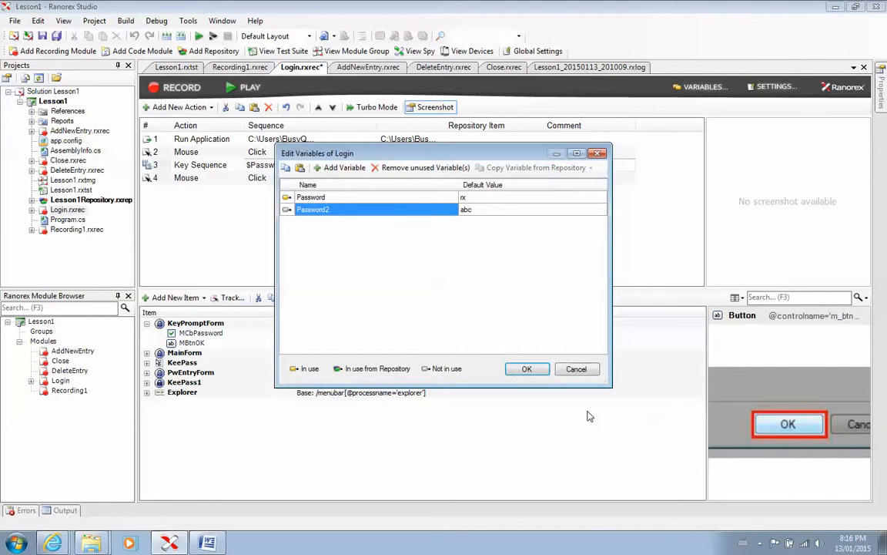
left_click(426, 167)
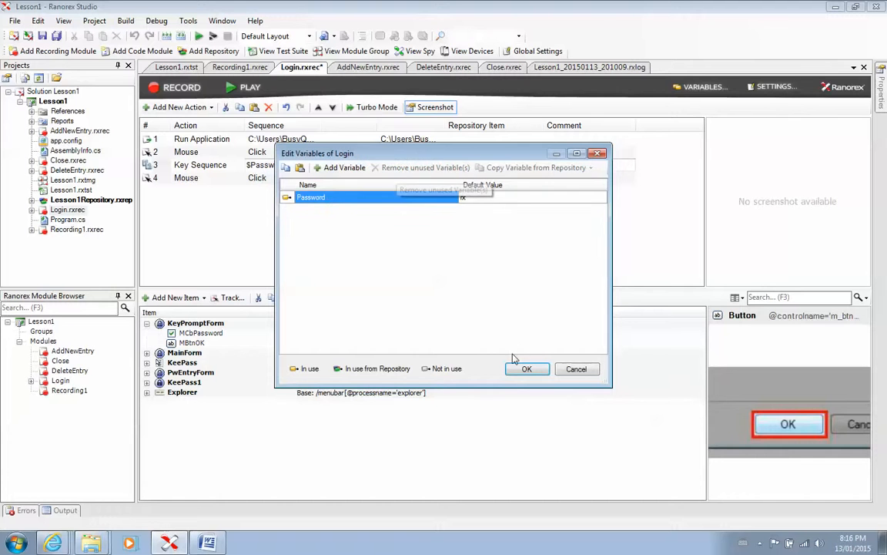
left_click(527, 369)
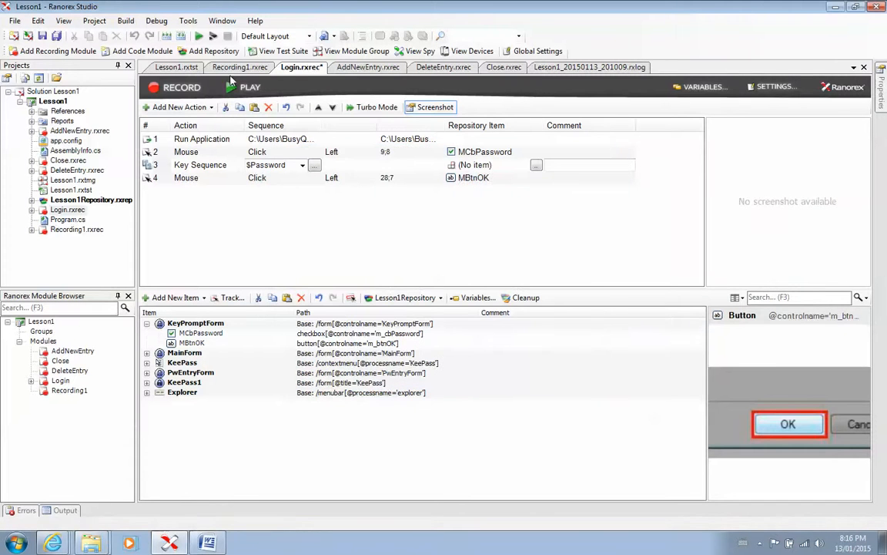
Return to the Lesson1 test suite, where Login shows one unbound variable
left_click(176, 68)
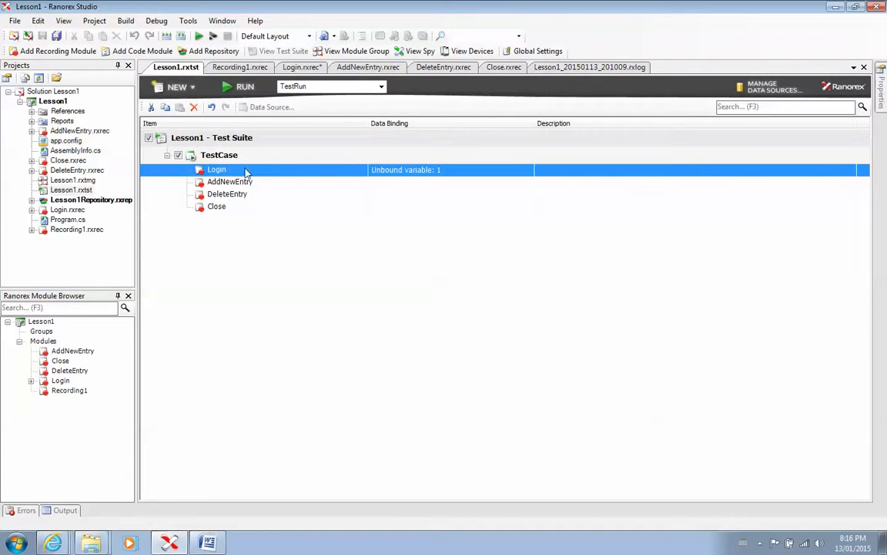
mouse_move(408, 173)
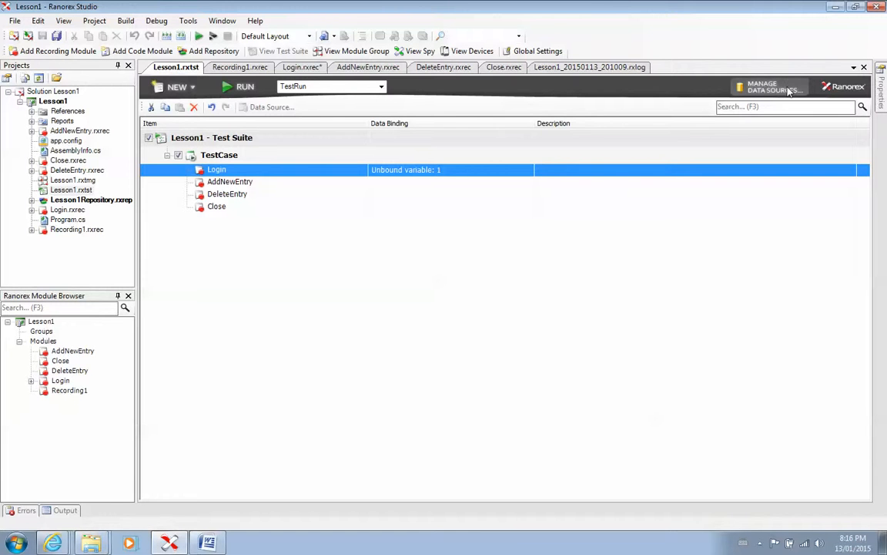
Add a Simple Data Table source in the data source manager and name it Lesson1_Table
left_click(771, 86)
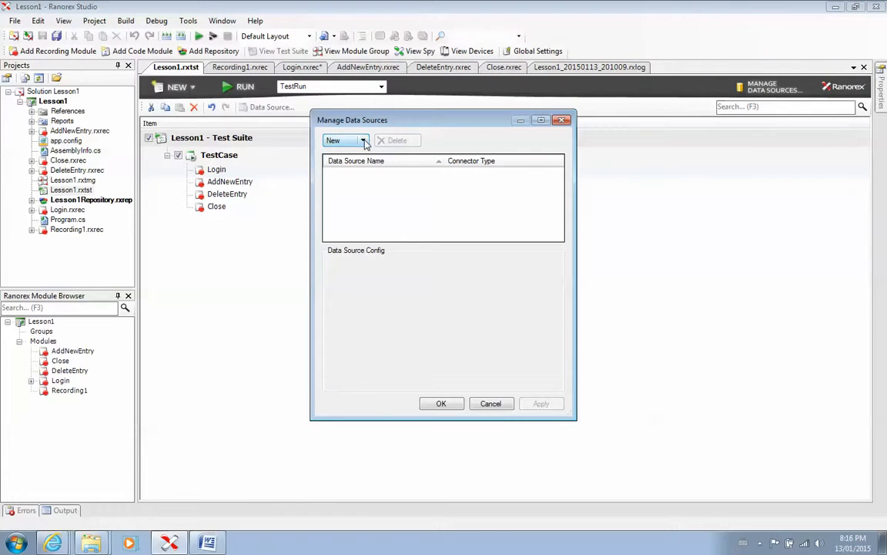
left_click(345, 140)
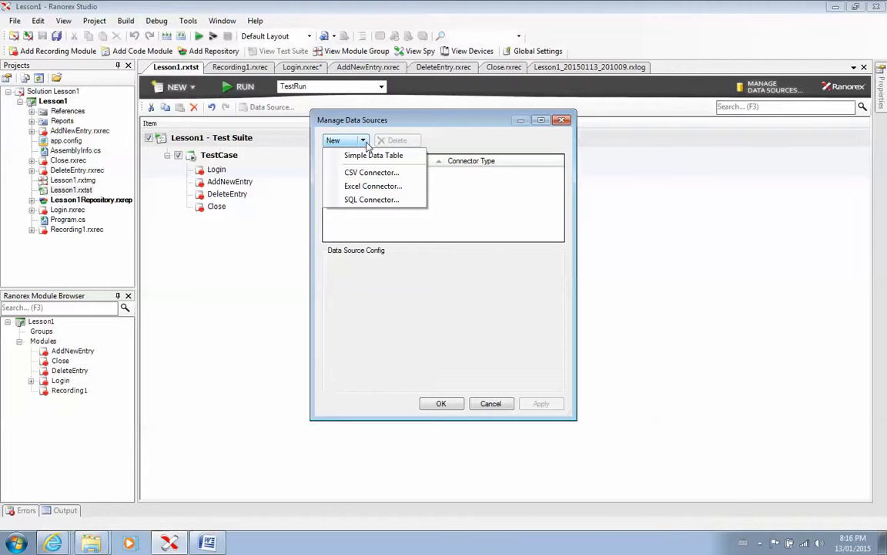
mouse_move(373, 154)
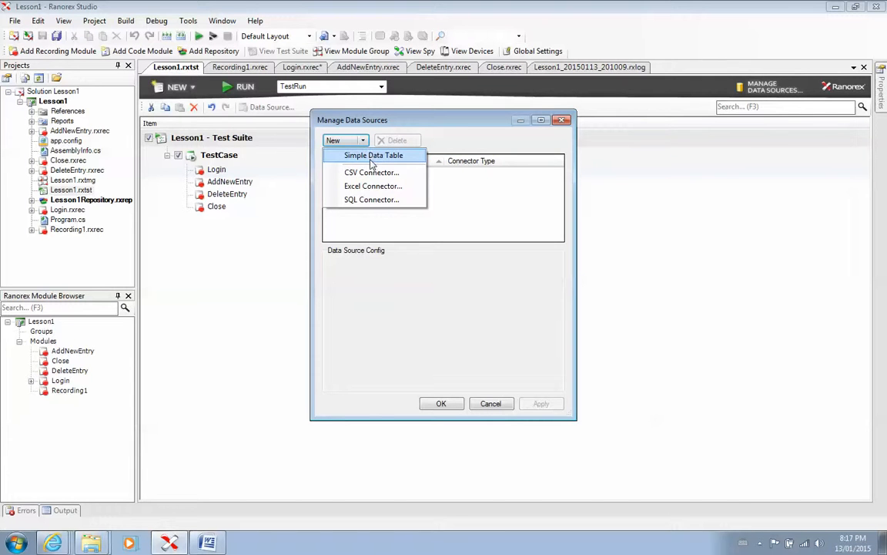
mouse_move(372, 185)
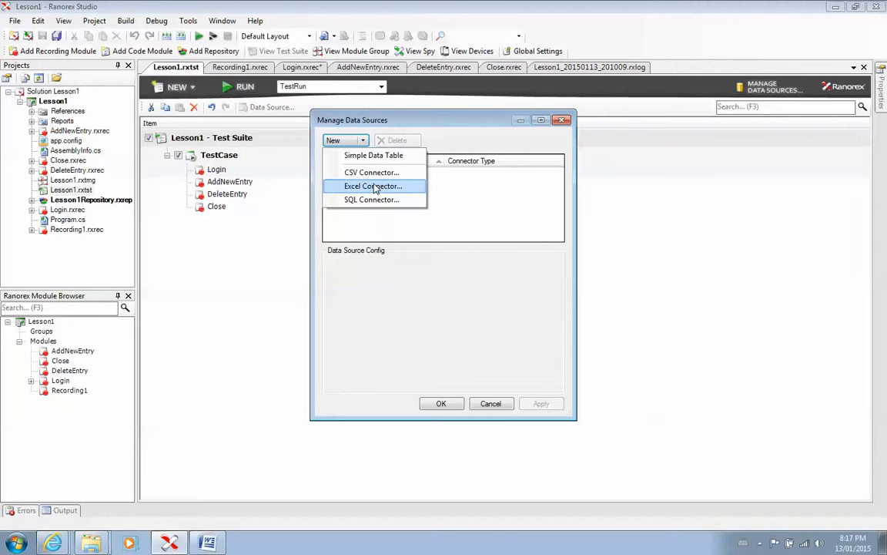
mouse_move(372, 200)
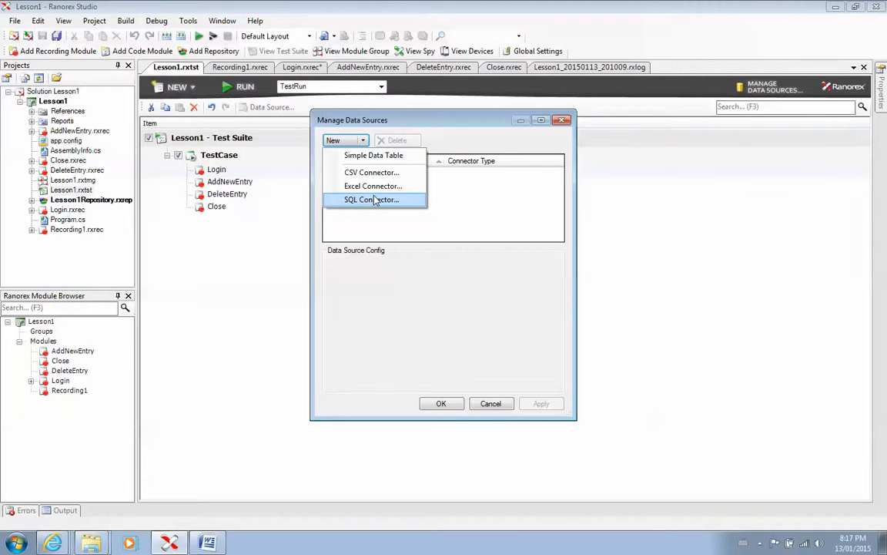
mouse_move(382, 204)
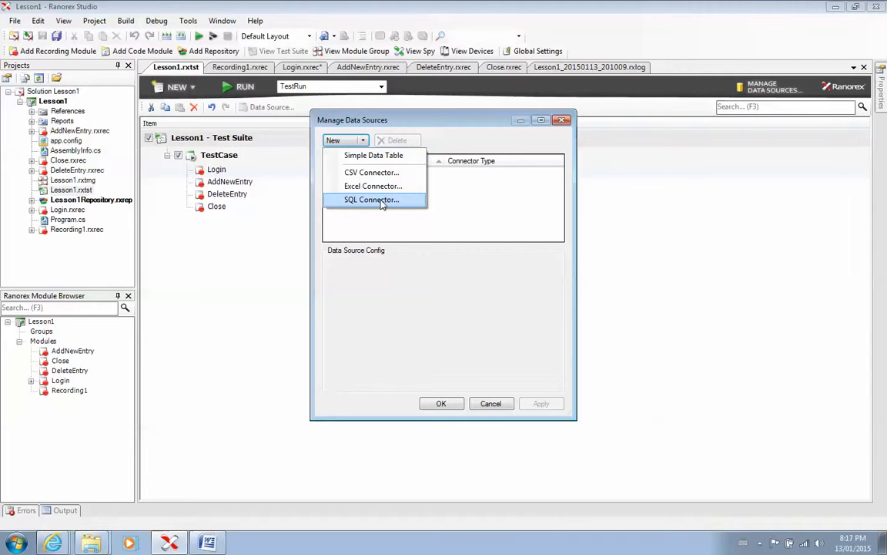
mouse_move(377, 191)
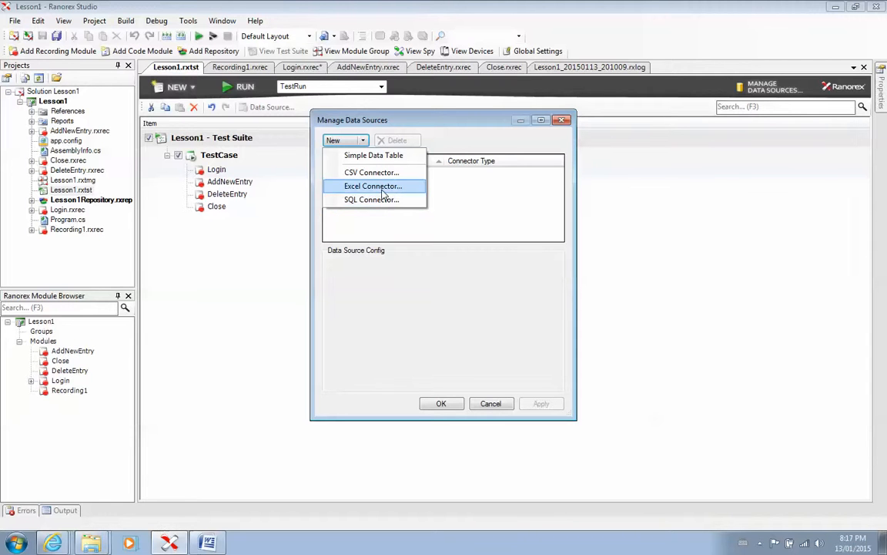
mouse_move(373, 154)
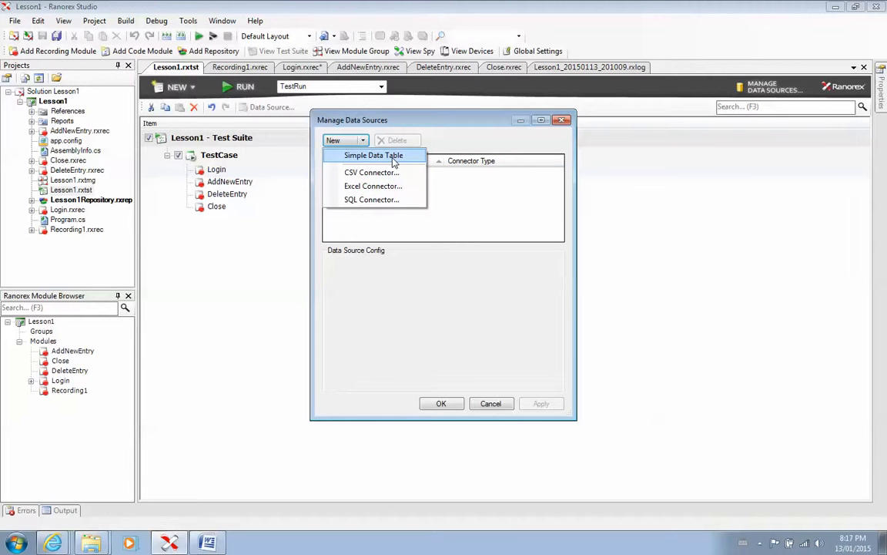
left_click(373, 154)
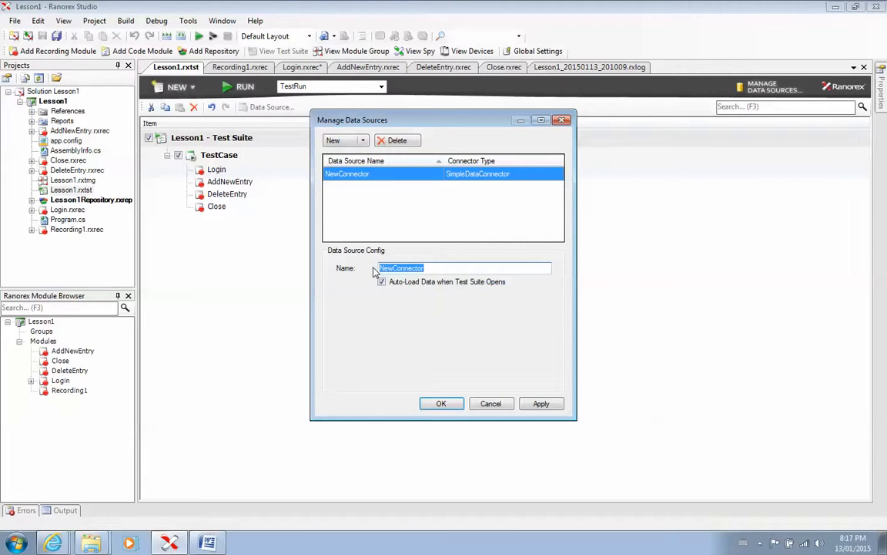
type("Lesson1")
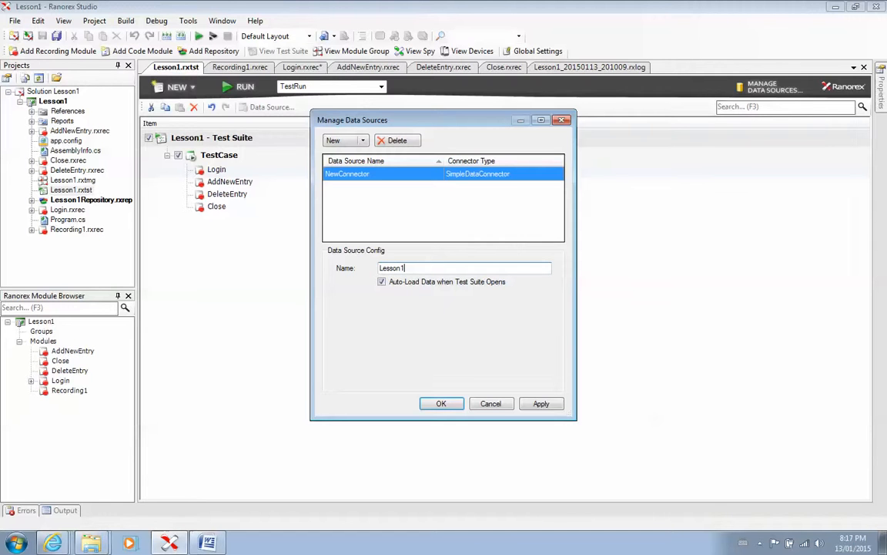
type("_T")
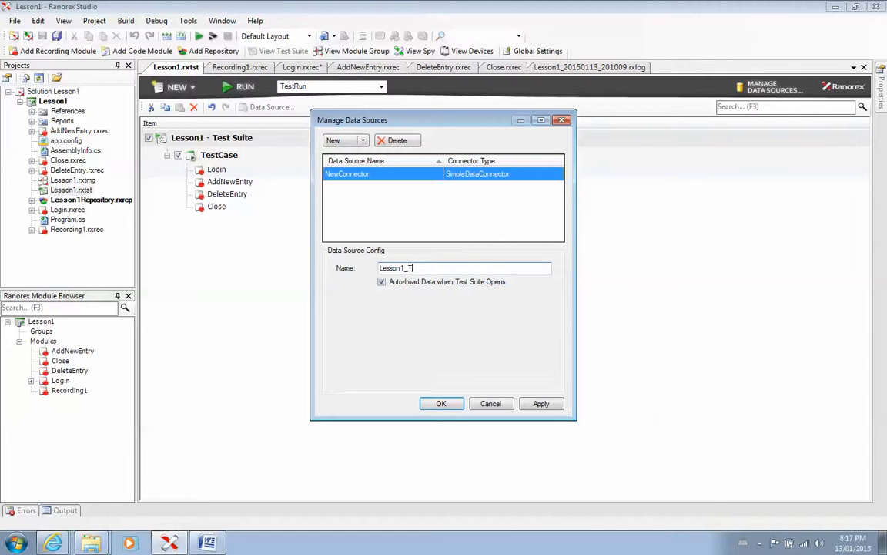
key("Backspace")
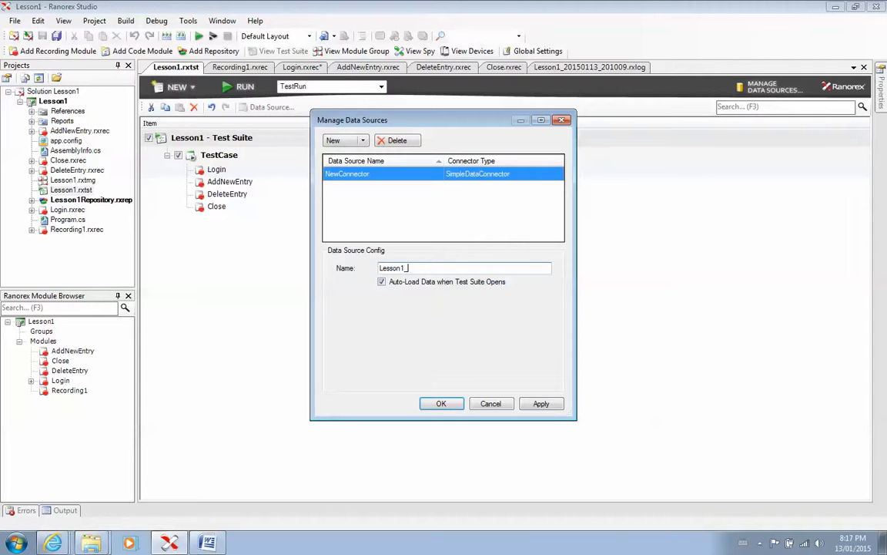
type("Table")
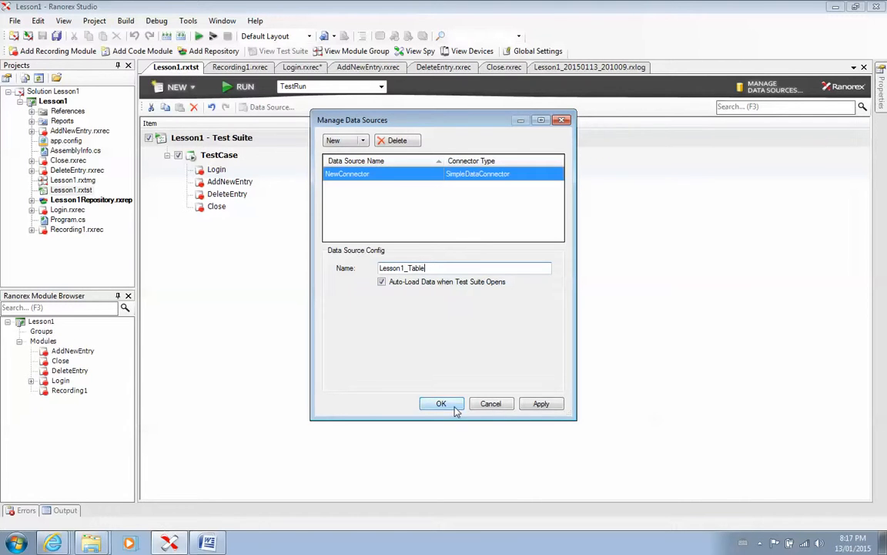
Confirm the data source manager and show TestCase's data source choices including Lesson1_Table
left_click(440, 404)
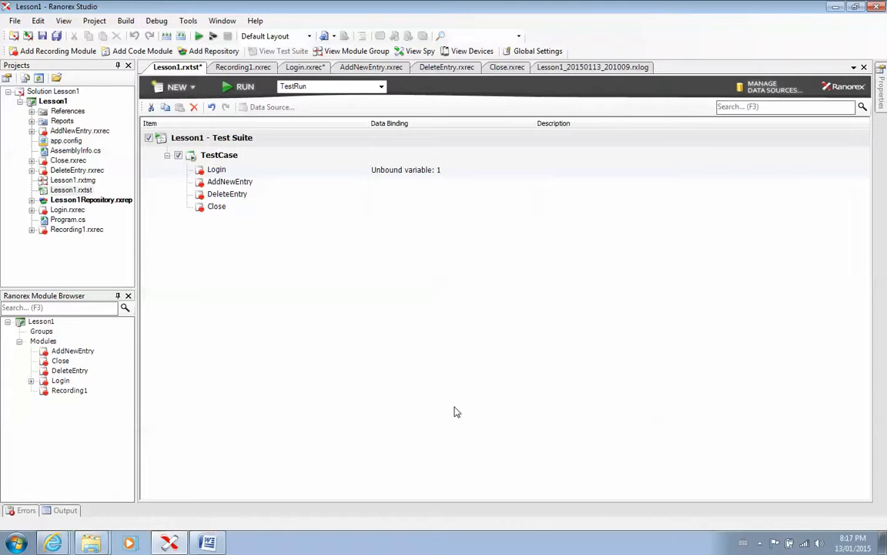
left_click(219, 154)
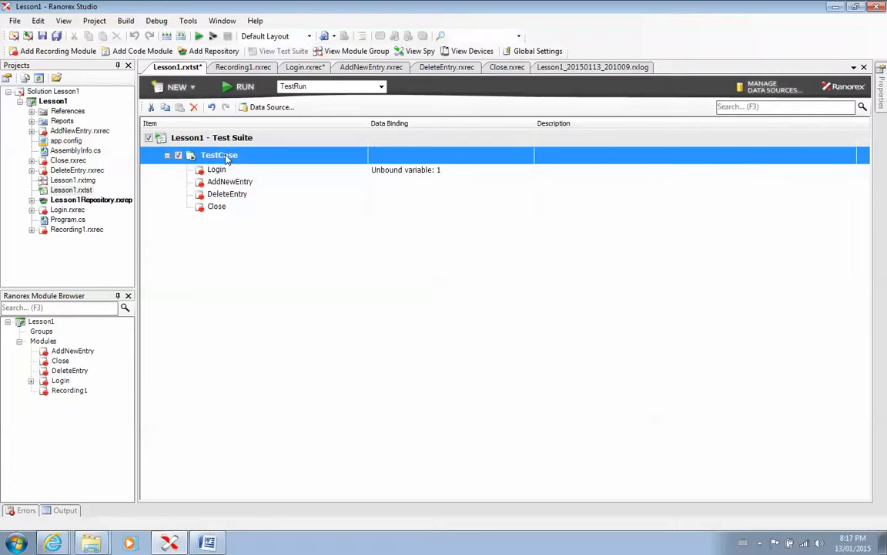
mouse_move(270, 108)
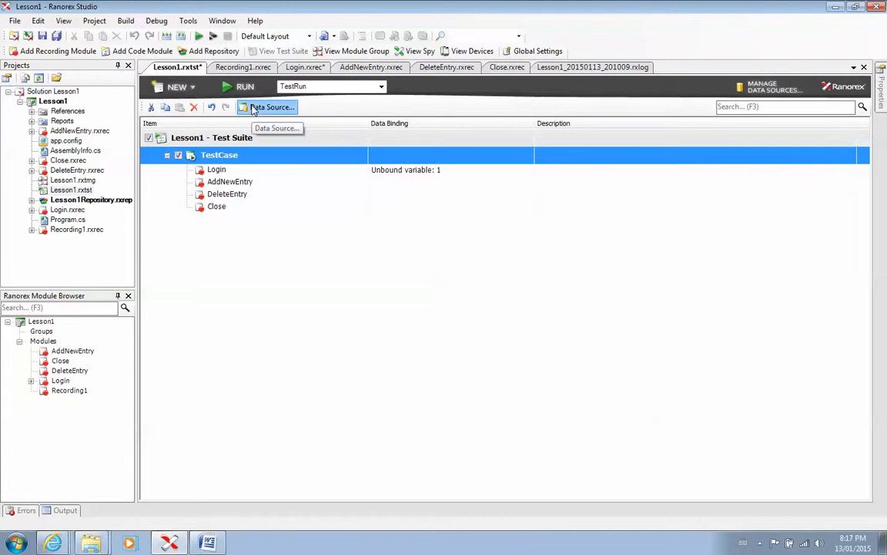
left_click(268, 107)
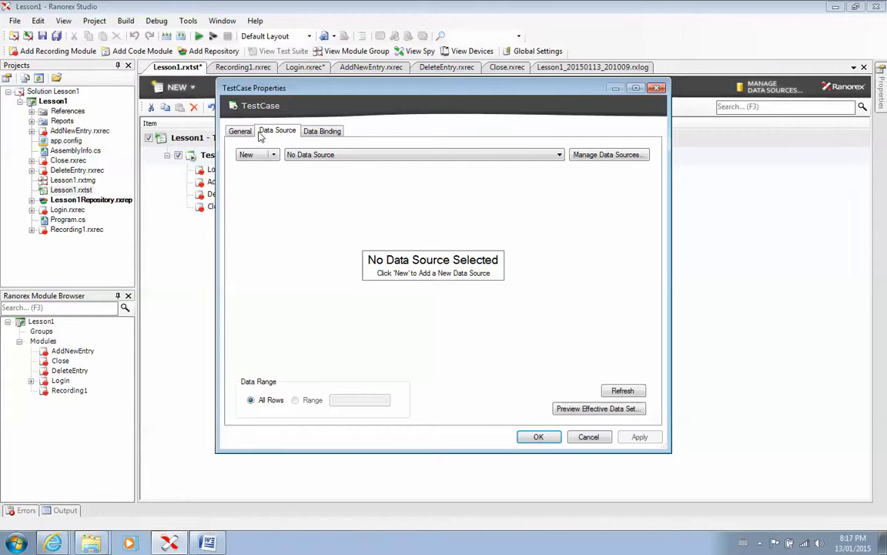
left_click(255, 154)
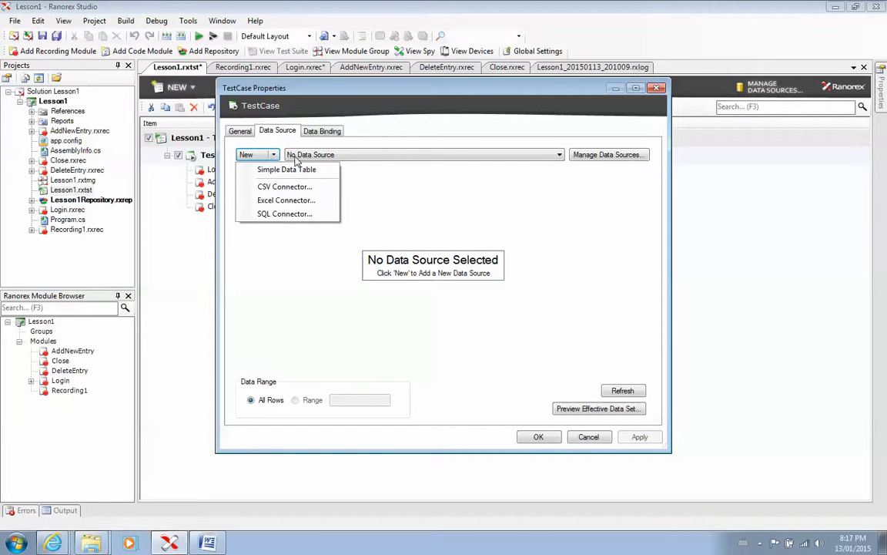
left_click(557, 154)
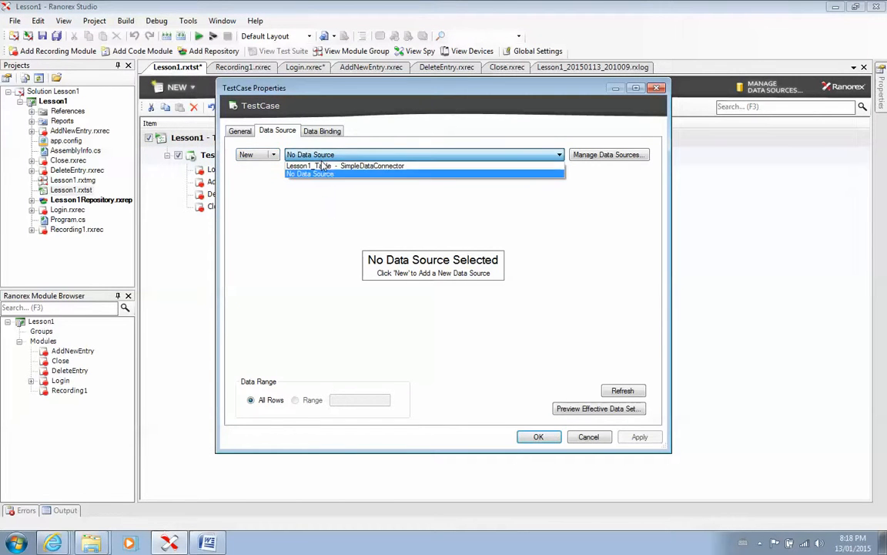
mouse_move(345, 165)
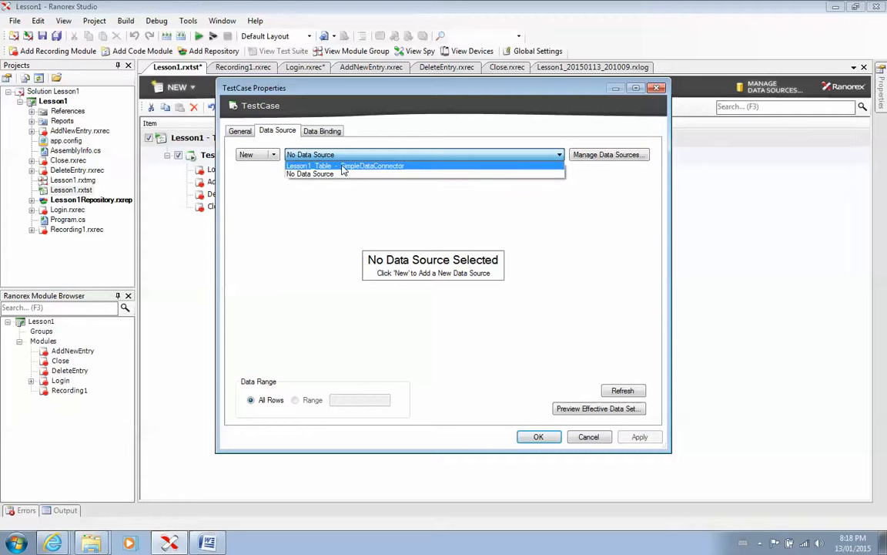
Assign Lesson1_Table to TestCase and name its first column Password_Table
left_click(345, 166)
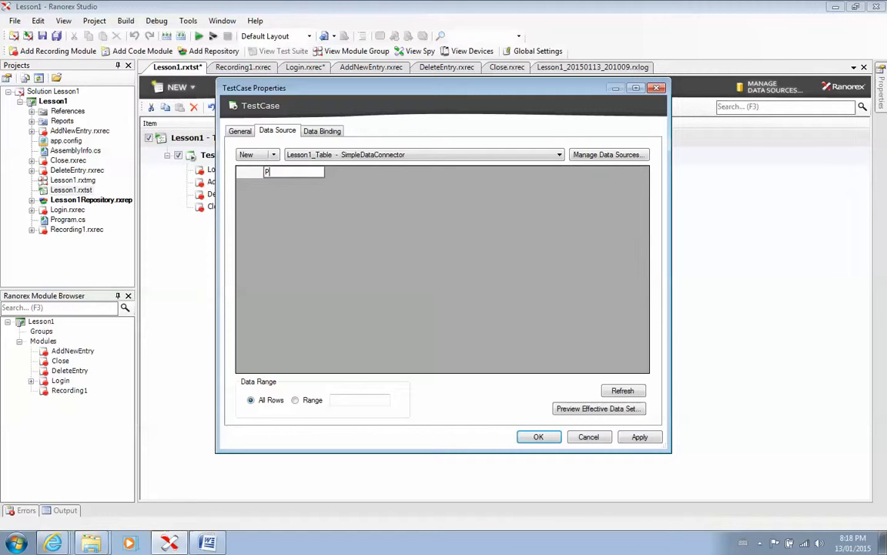
type("ass")
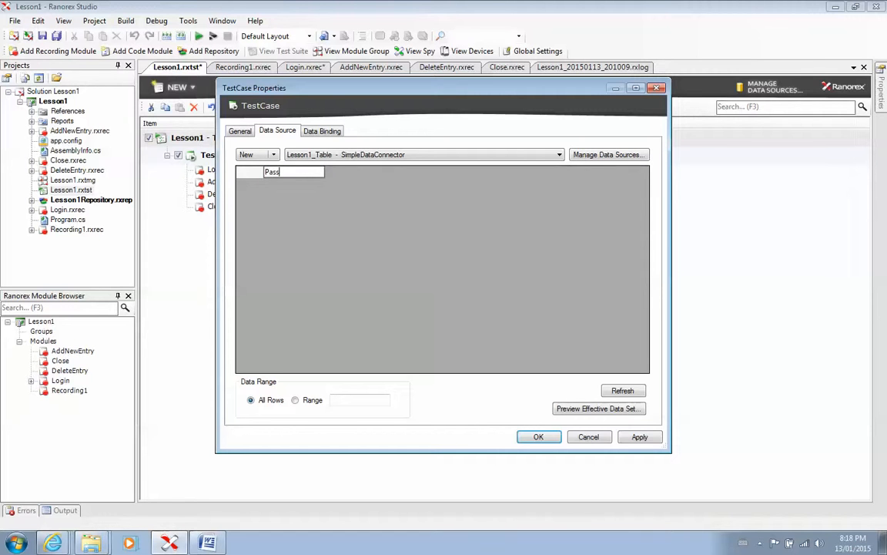
type("word")
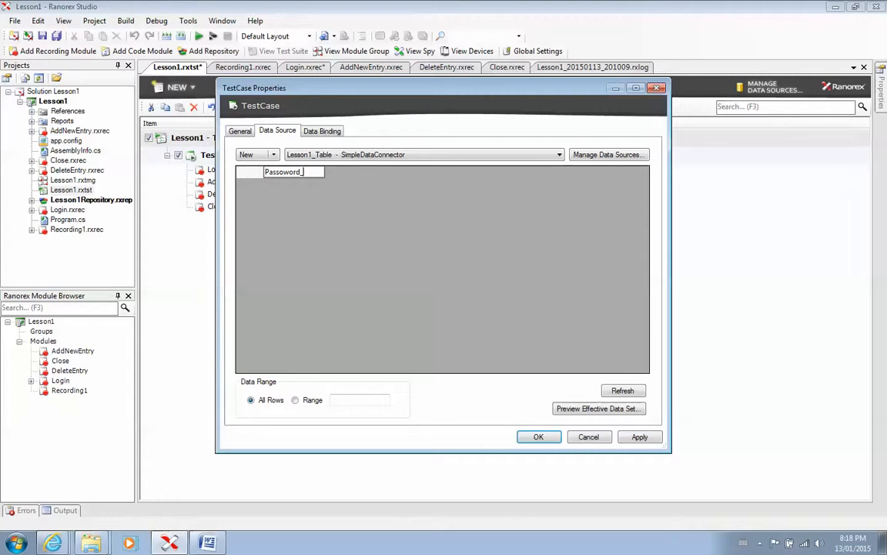
type("_Table")
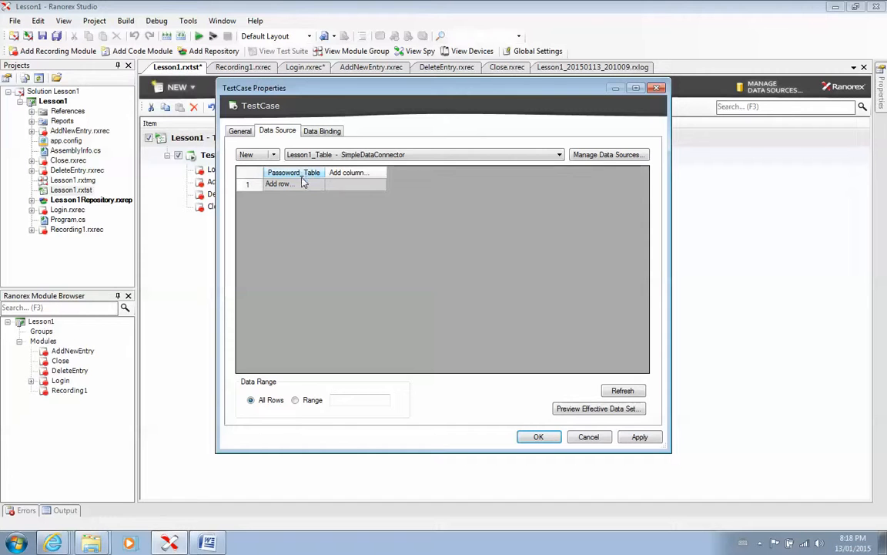
left_click(279, 183)
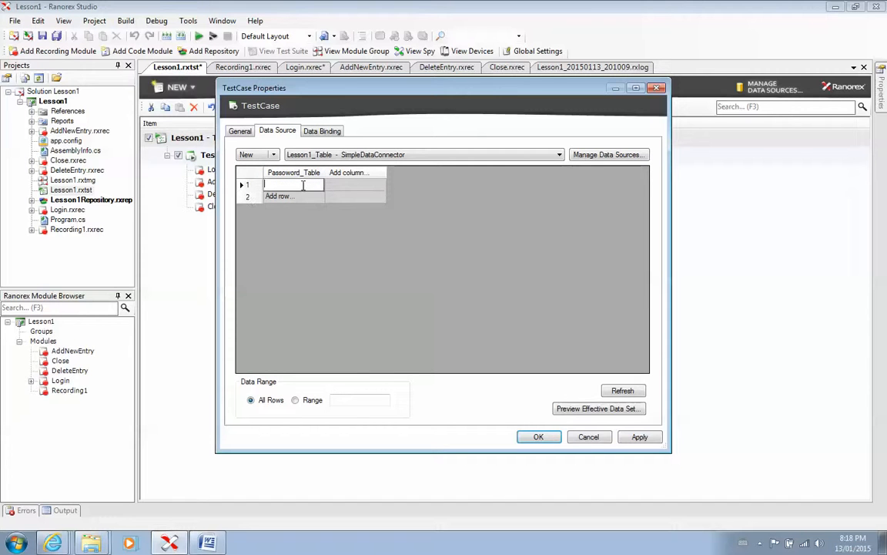
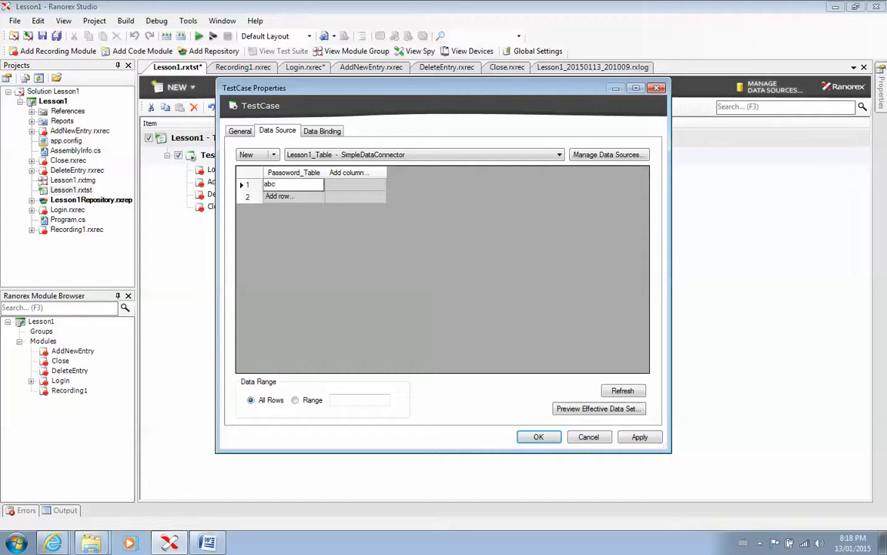
mouse_move(318, 114)
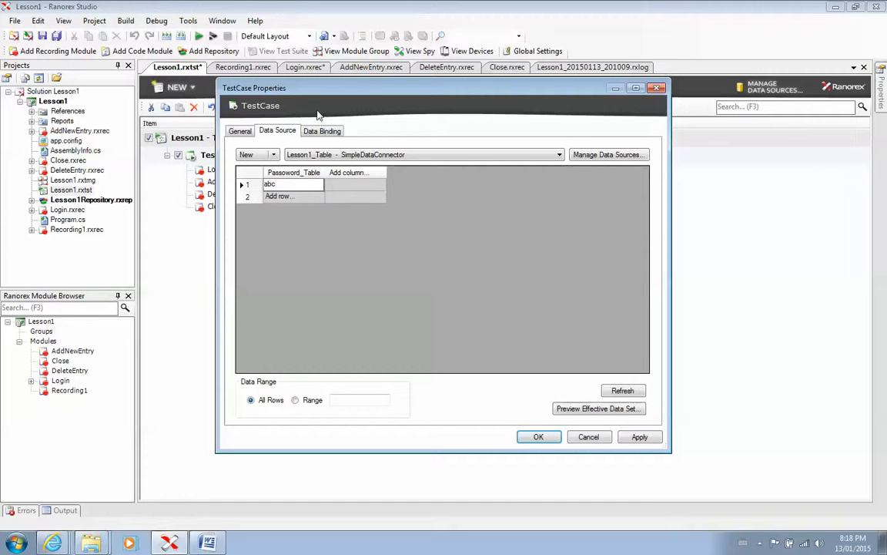
left_click(279, 196)
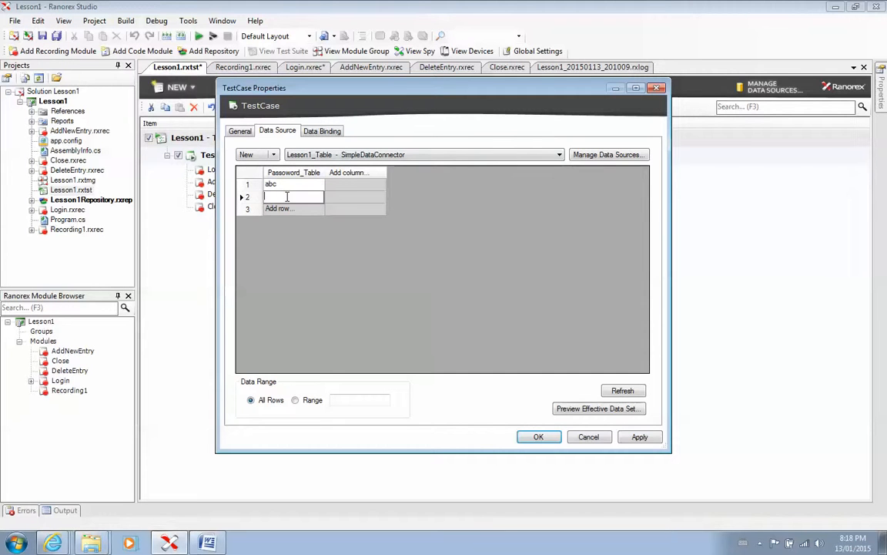
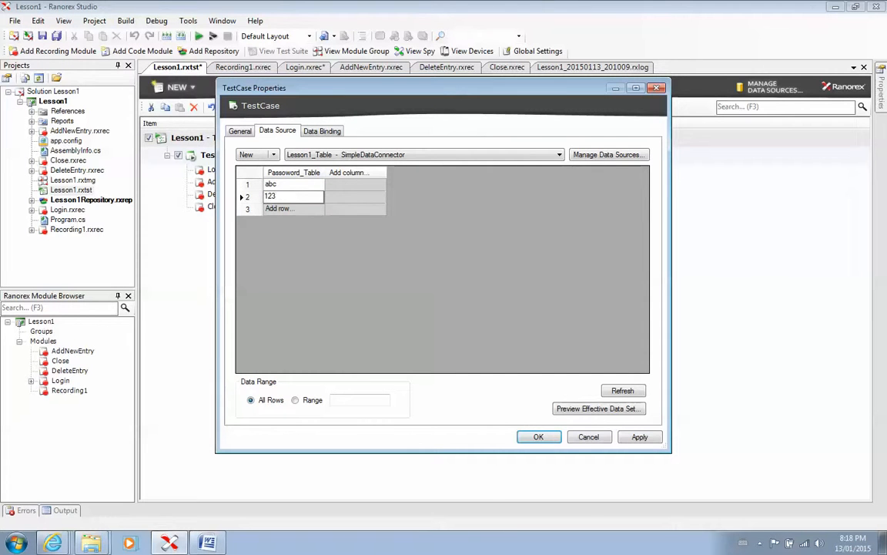
left_click(279, 208)
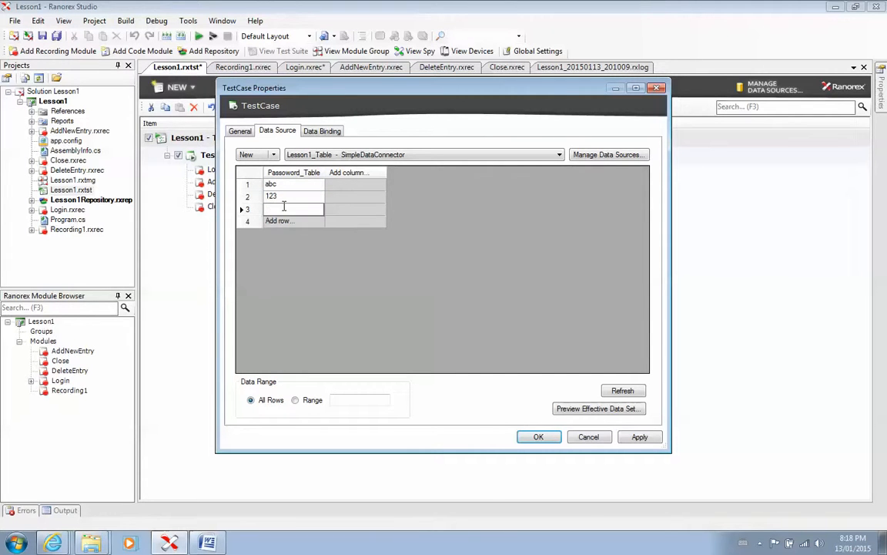
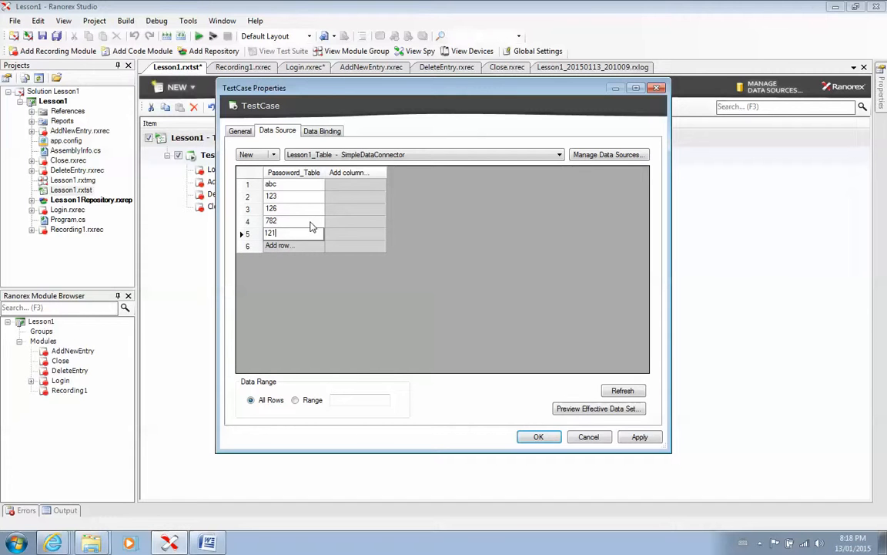
left_click(292, 221)
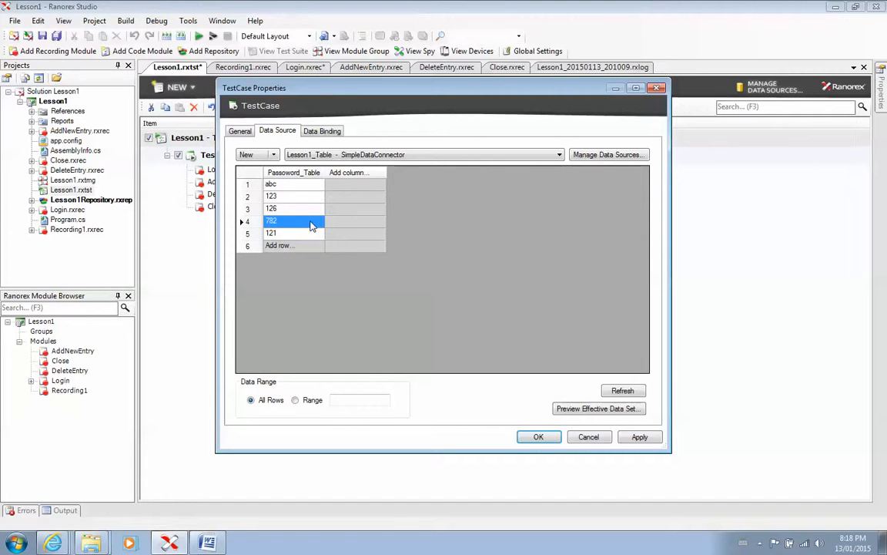
mouse_move(410, 284)
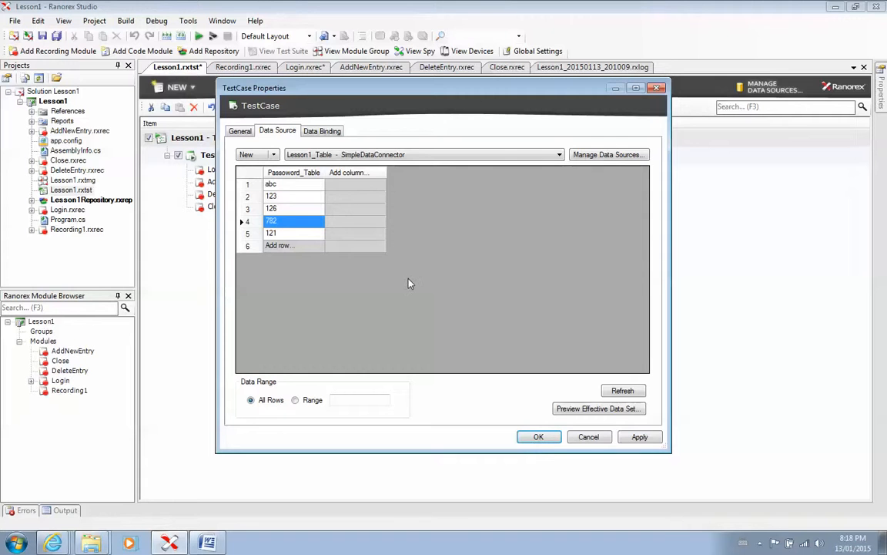
mouse_move(315, 234)
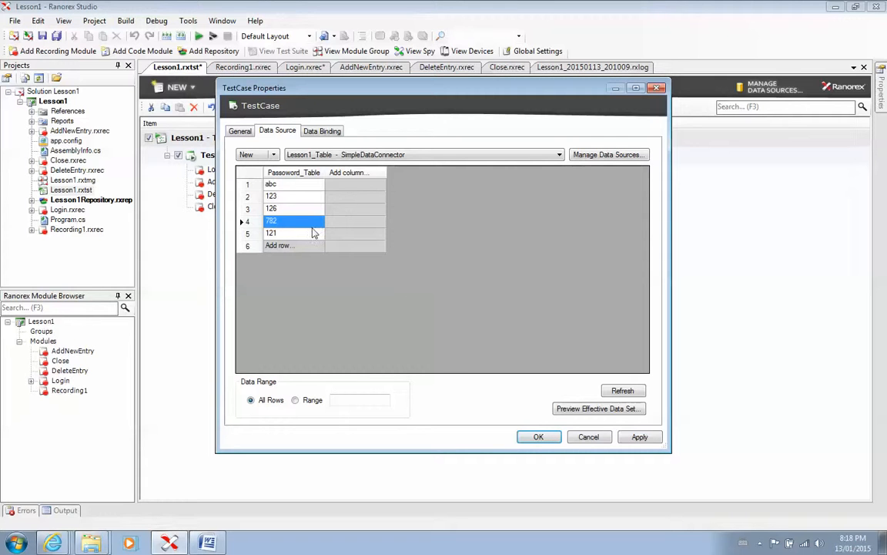
mouse_move(324, 218)
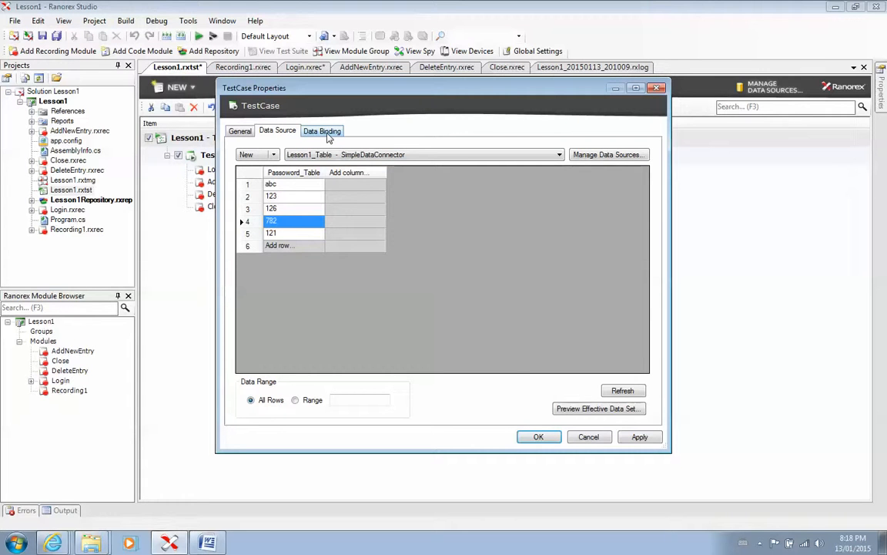
Map Password_Table to the Password (Login) module variable and confirm with OK
left_click(322, 130)
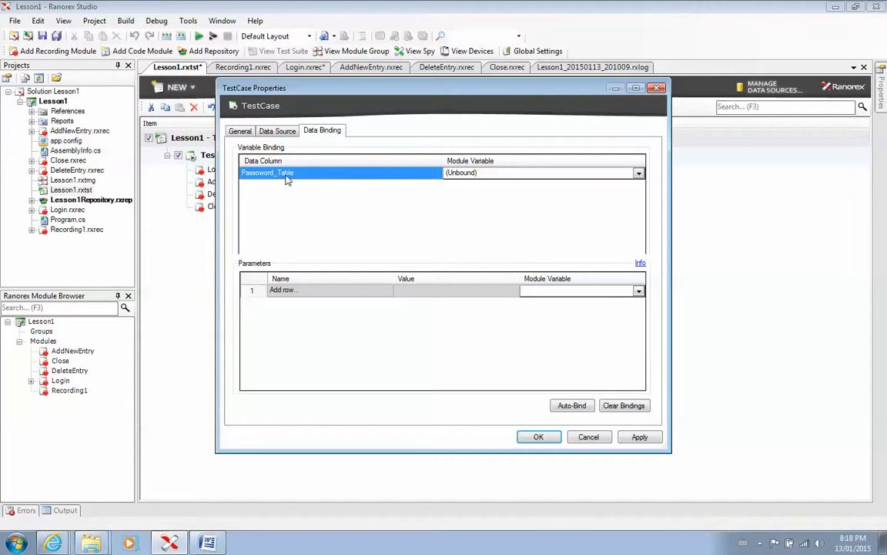
mouse_move(256, 178)
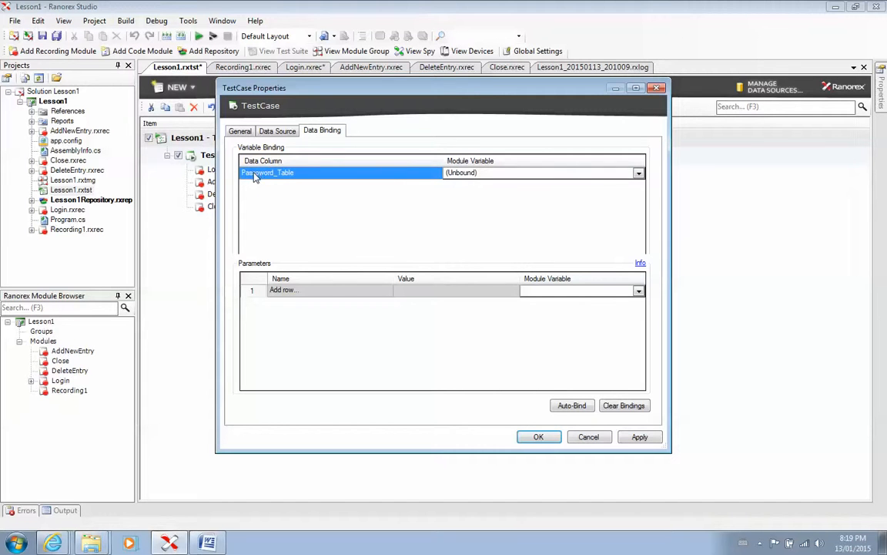
left_click(638, 172)
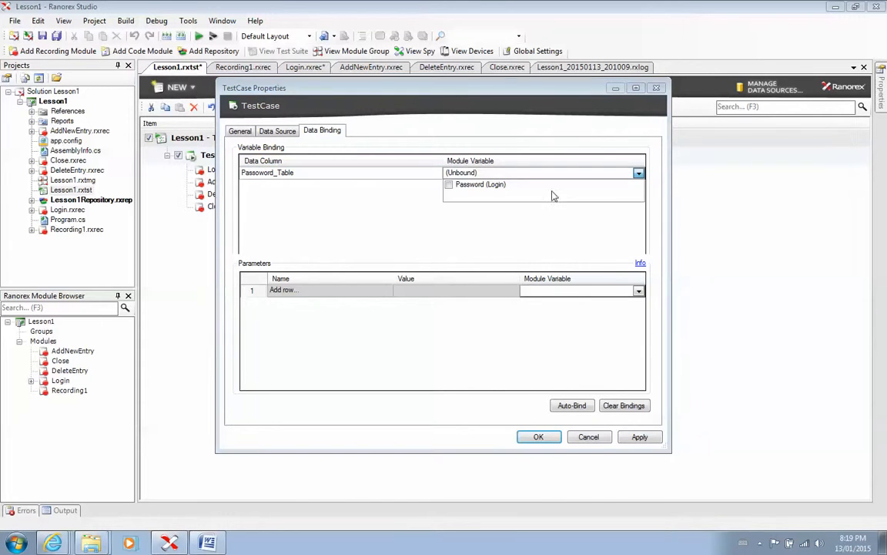
left_click(481, 184)
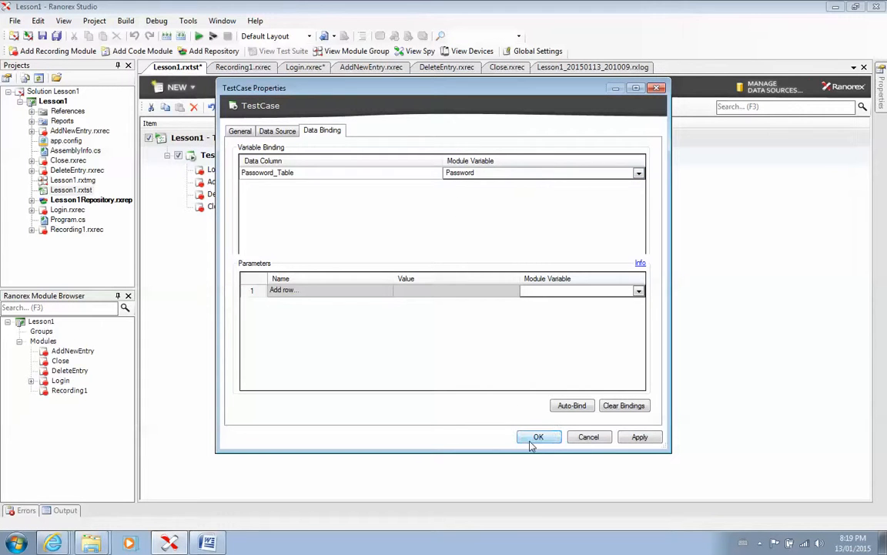
left_click(539, 438)
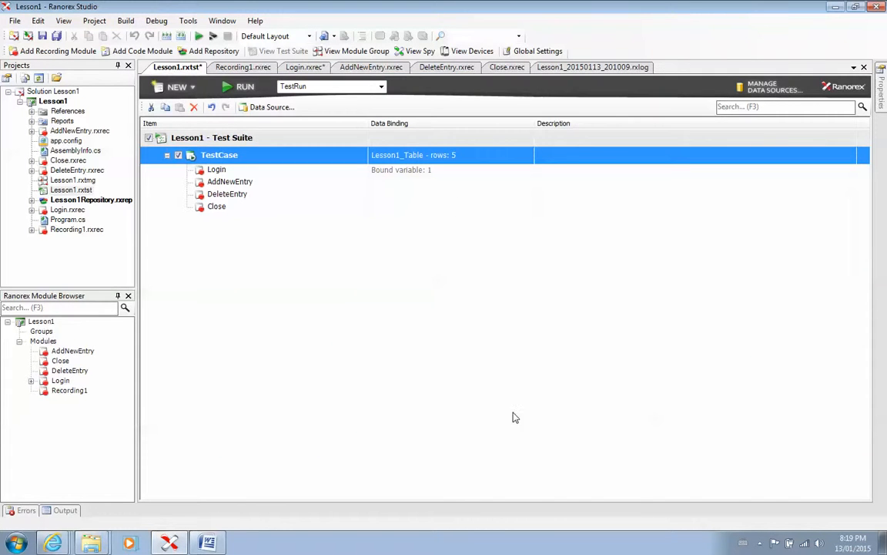
mouse_move(453, 160)
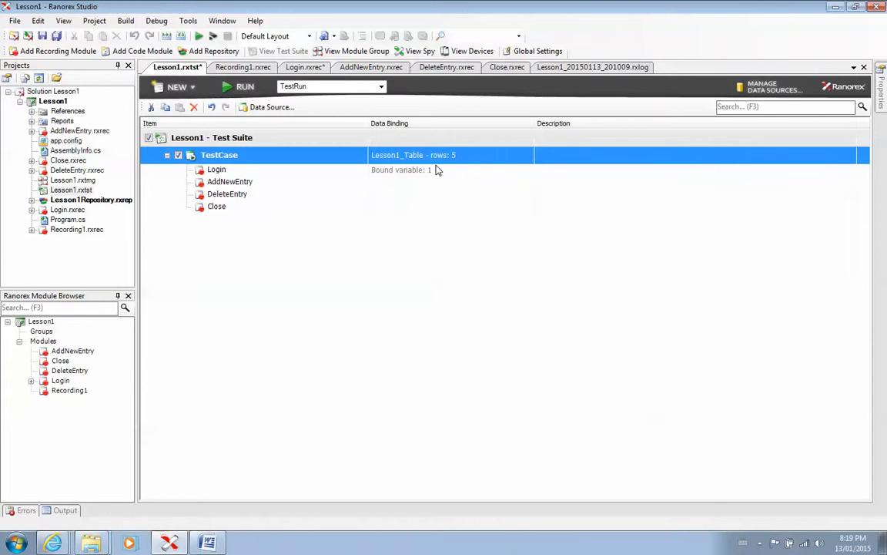
mouse_move(400, 170)
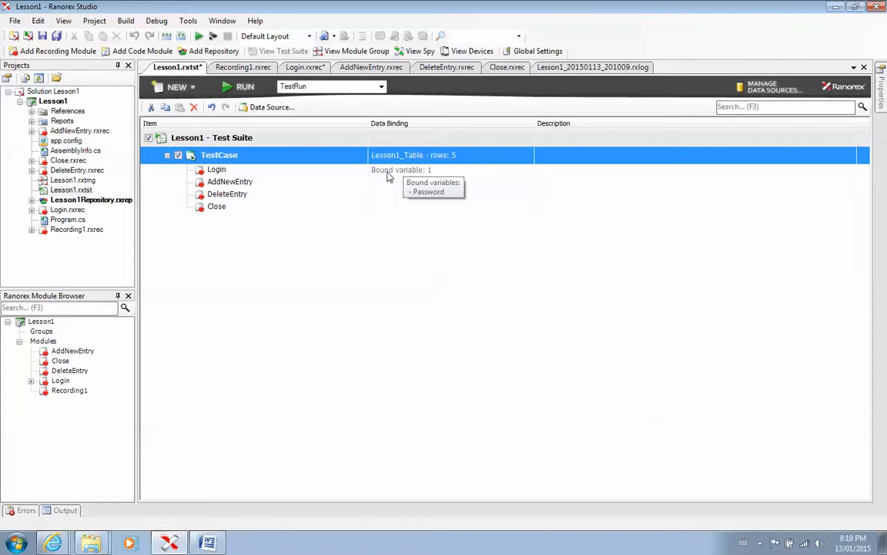
mouse_move(455, 157)
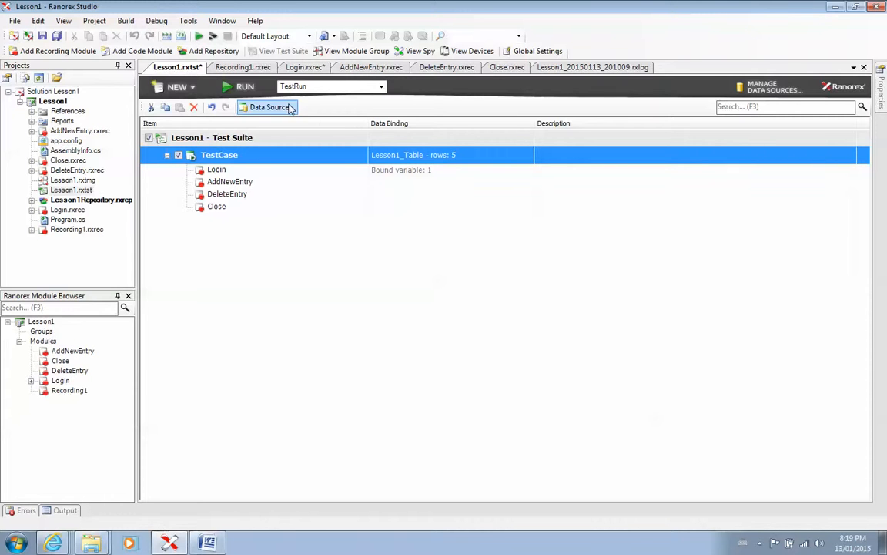
mouse_move(287, 108)
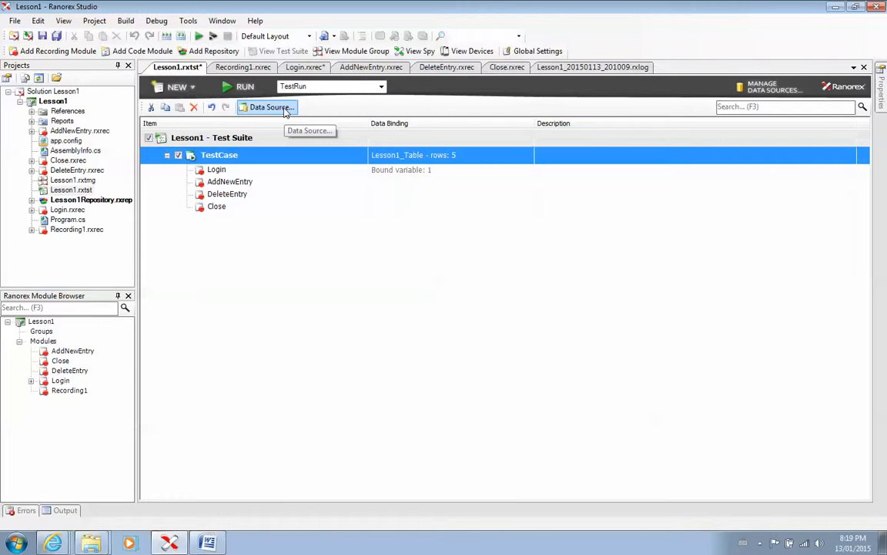
left_click(268, 108)
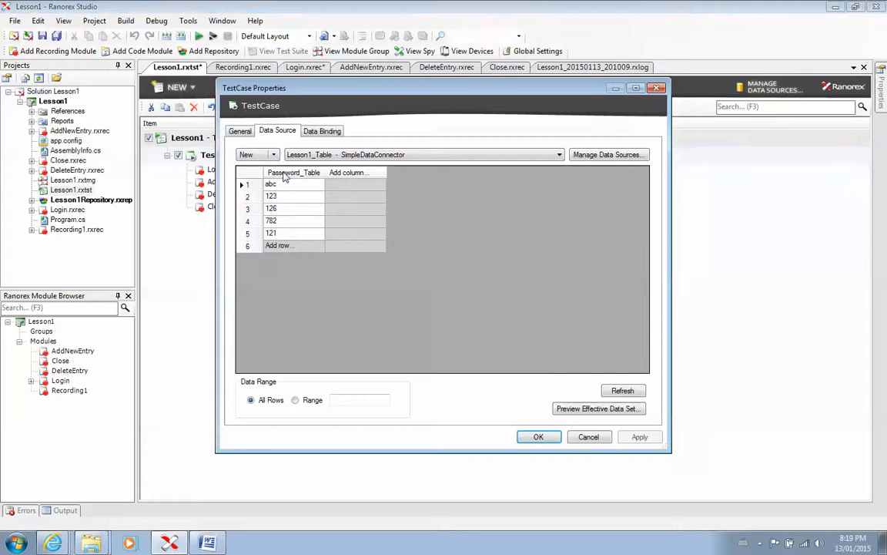
left_click(271, 209)
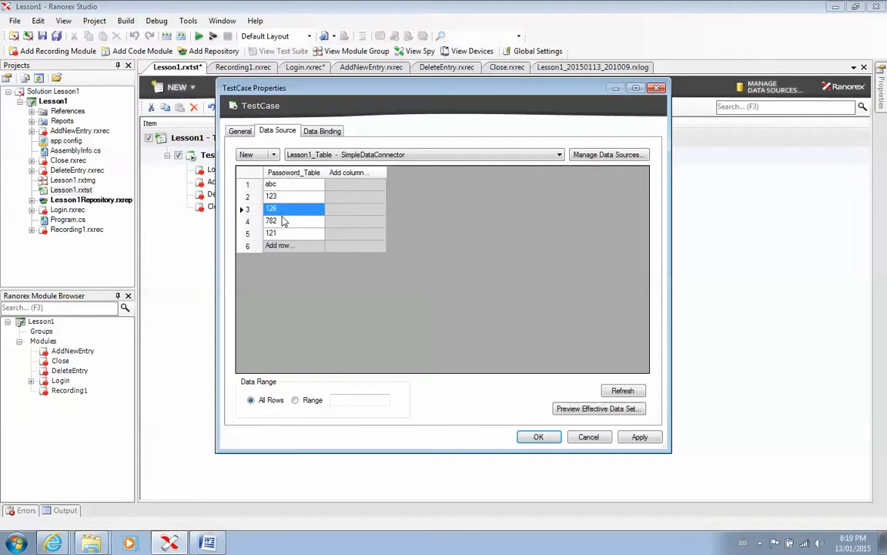
left_click(272, 232)
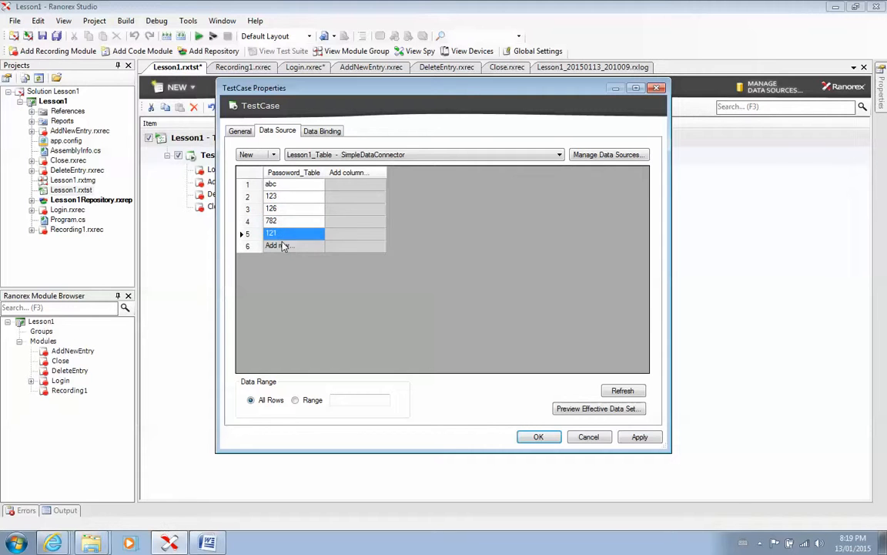
left_click(279, 245)
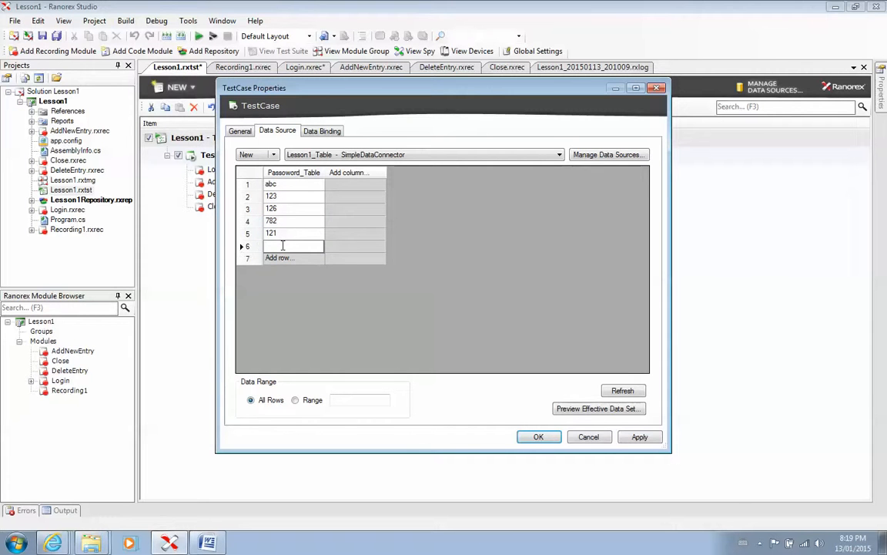
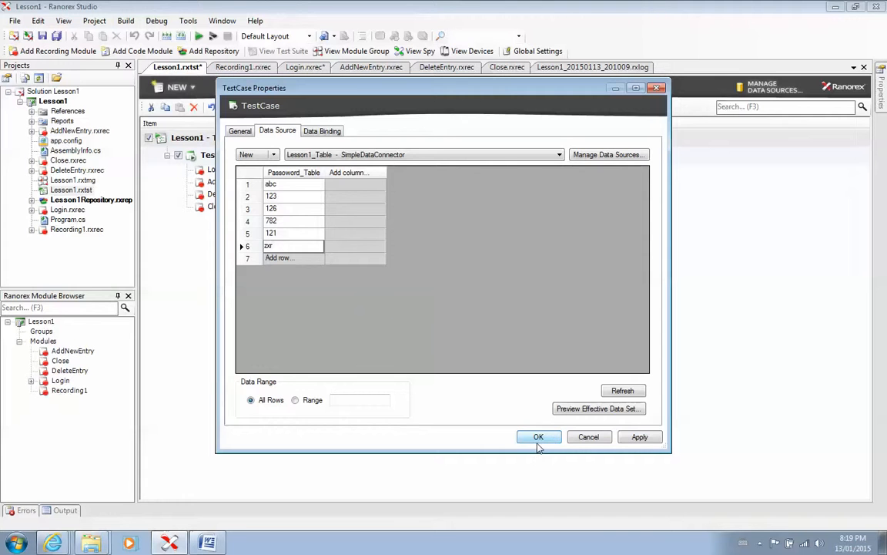
left_click(539, 437)
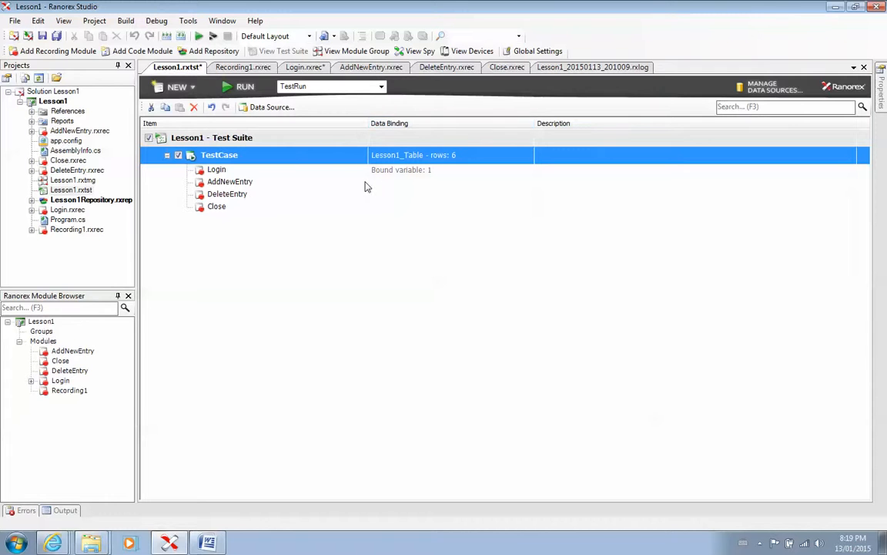
mouse_move(333, 177)
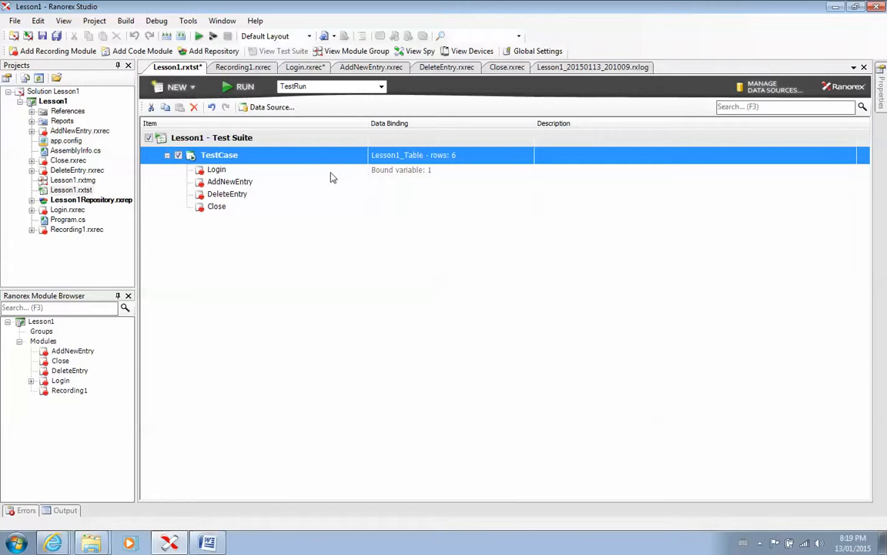
mouse_move(278, 244)
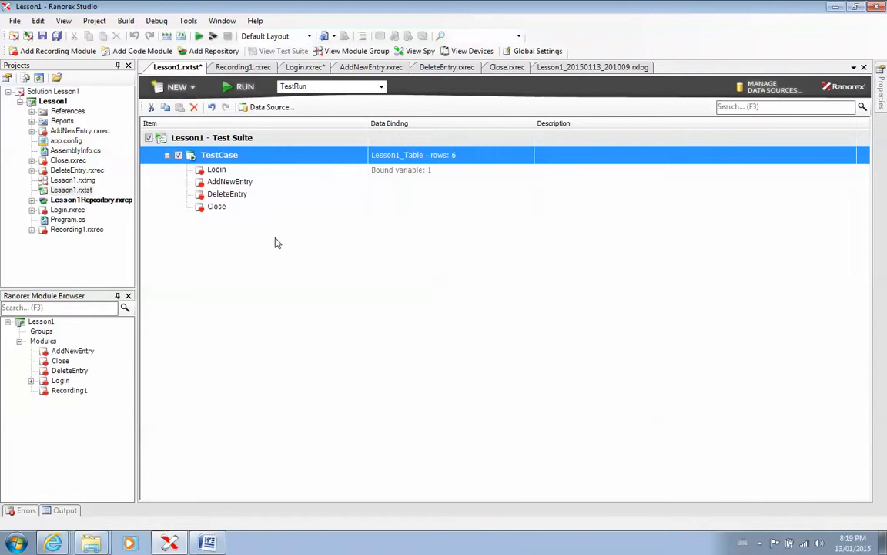
mouse_move(260, 172)
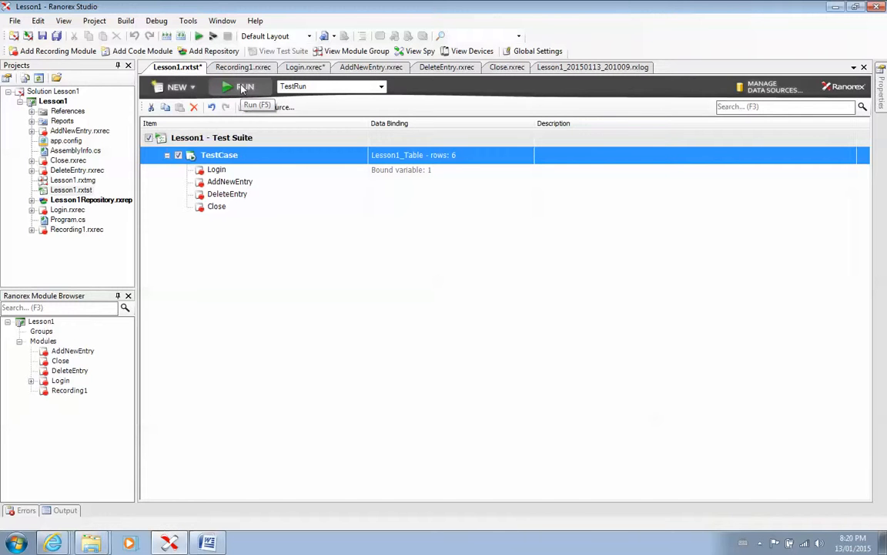
Run the Lesson1 suite against KeePass and dismiss the failed-to-load database error
left_click(245, 86)
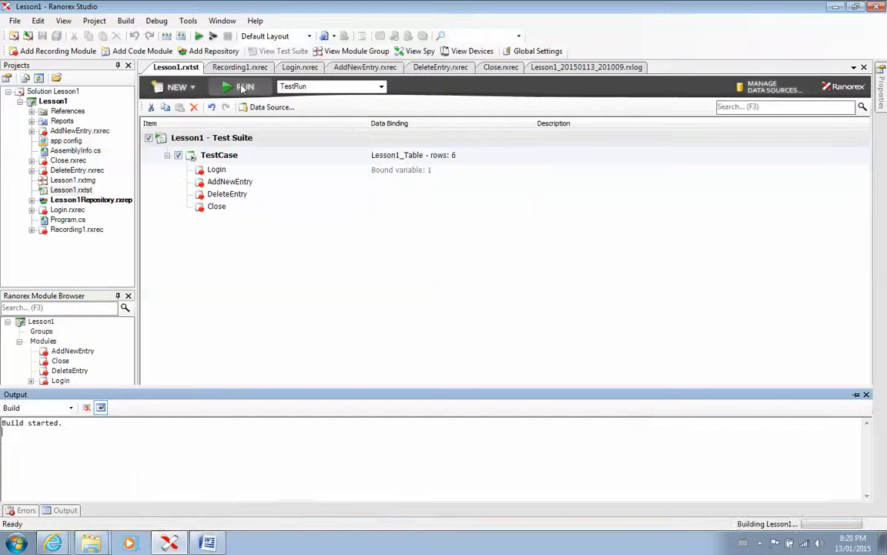
left_click(245, 86)
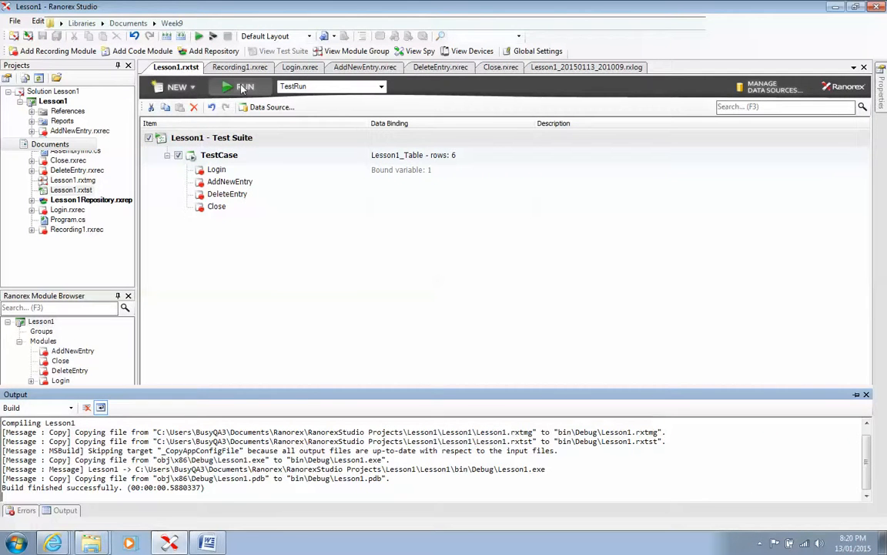
left_click(227, 86)
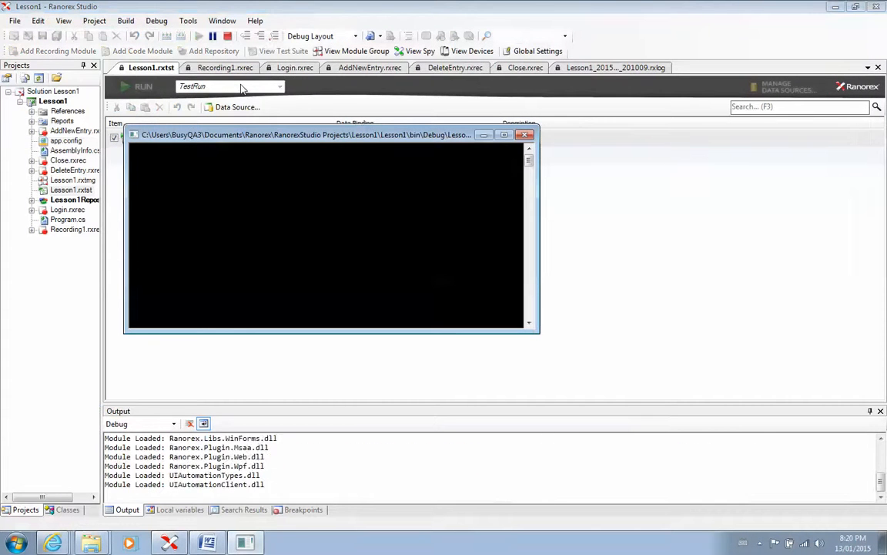
left_click(141, 86)
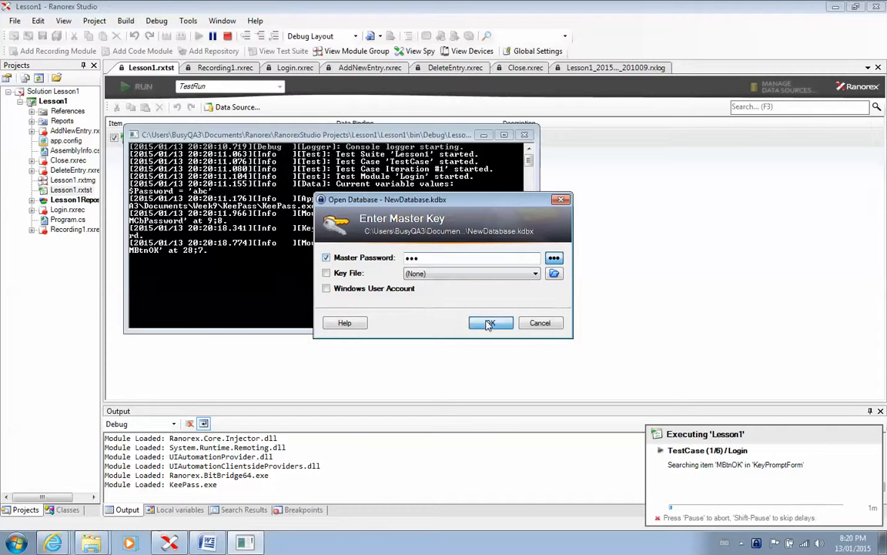
left_click(490, 324)
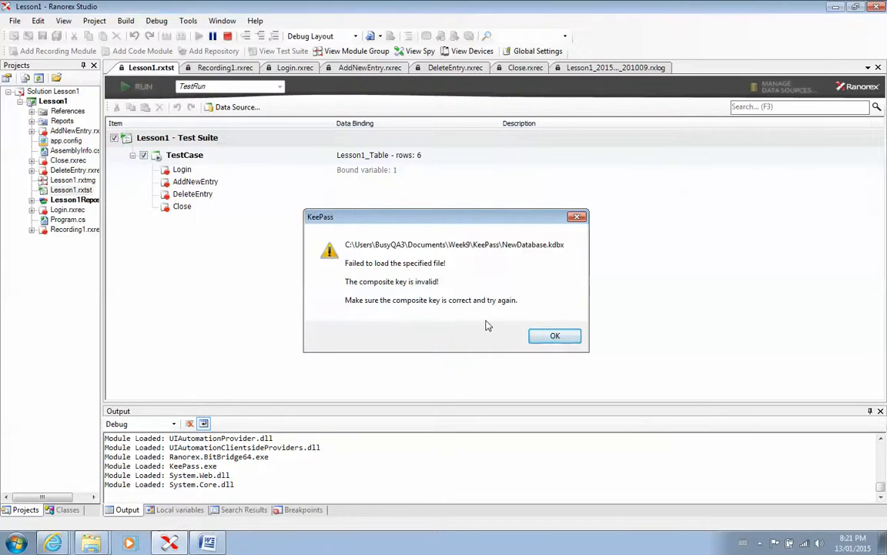
left_click(554, 336)
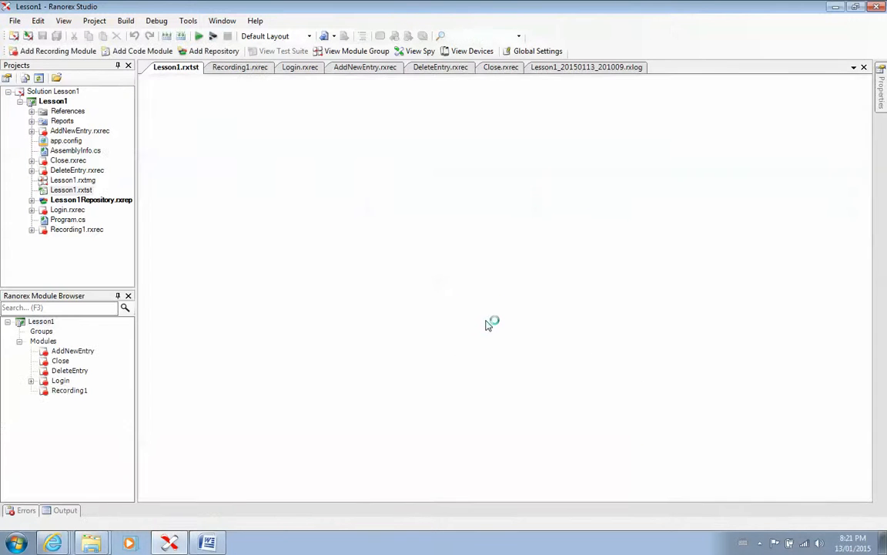
Review the Lesson1 report summary: 1 failed, 5 blocked, AddNewEntry failing in iteration 1
left_click(586, 68)
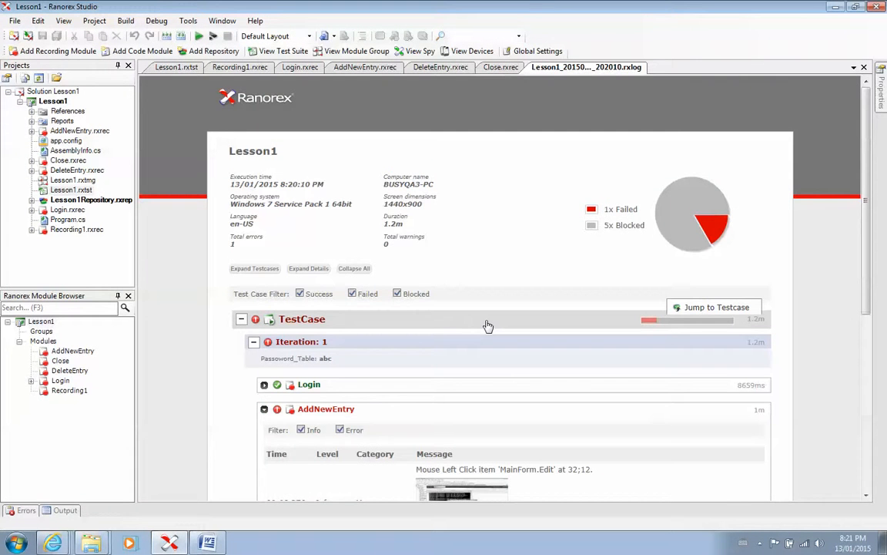
mouse_move(870, 239)
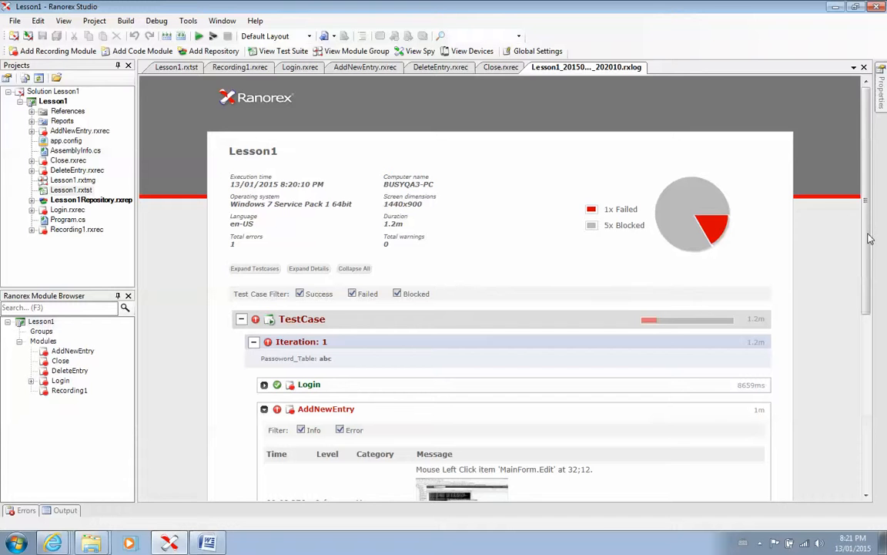
scroll("down", 3)
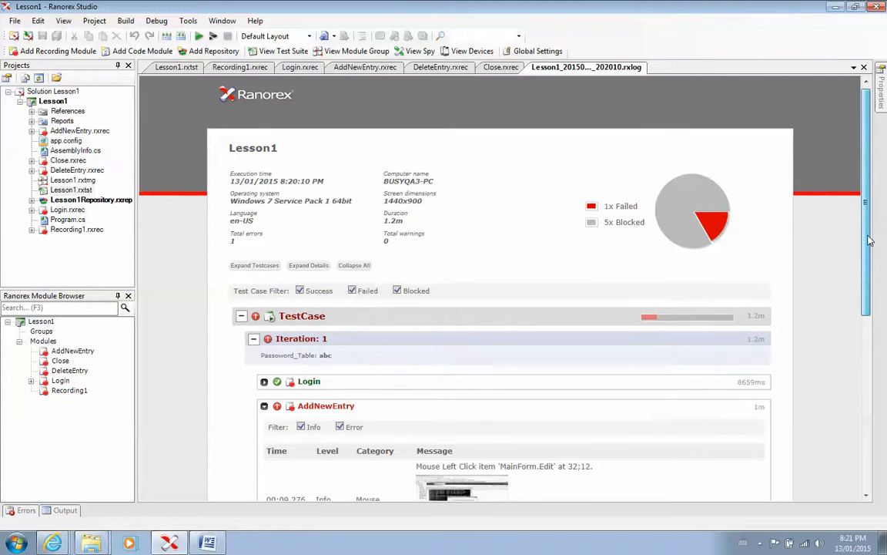
scroll("up", 3)
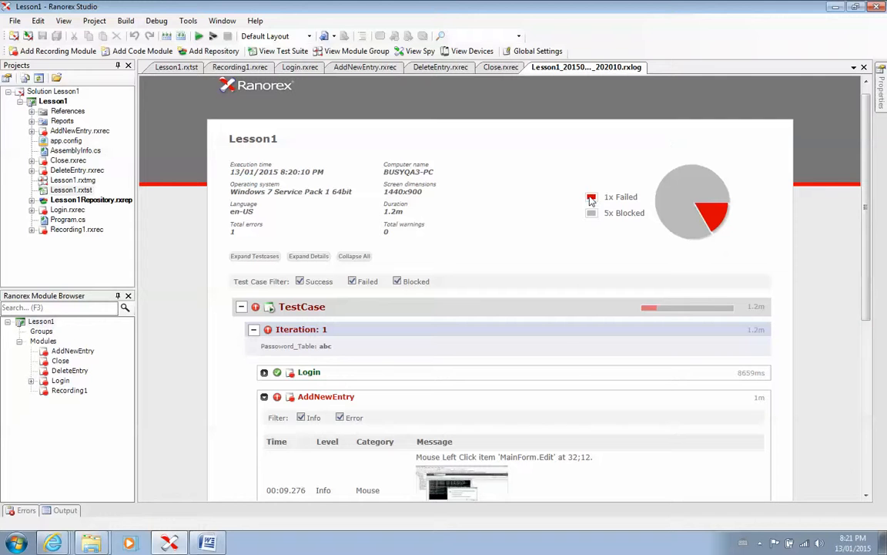
mouse_move(693, 199)
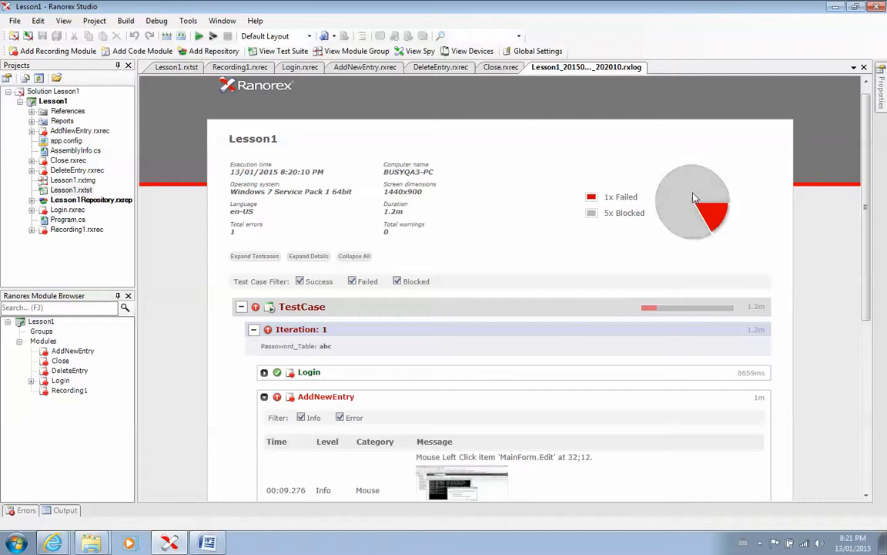
mouse_move(674, 214)
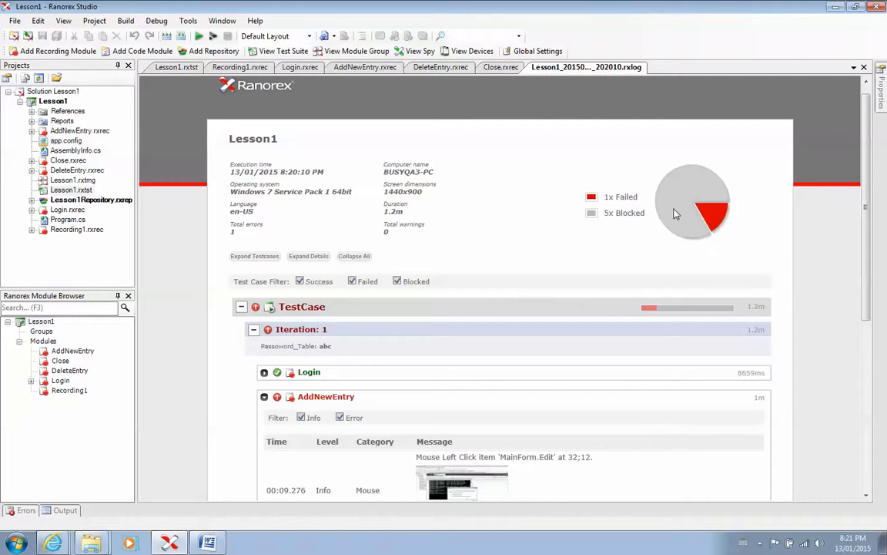
mouse_move(846, 228)
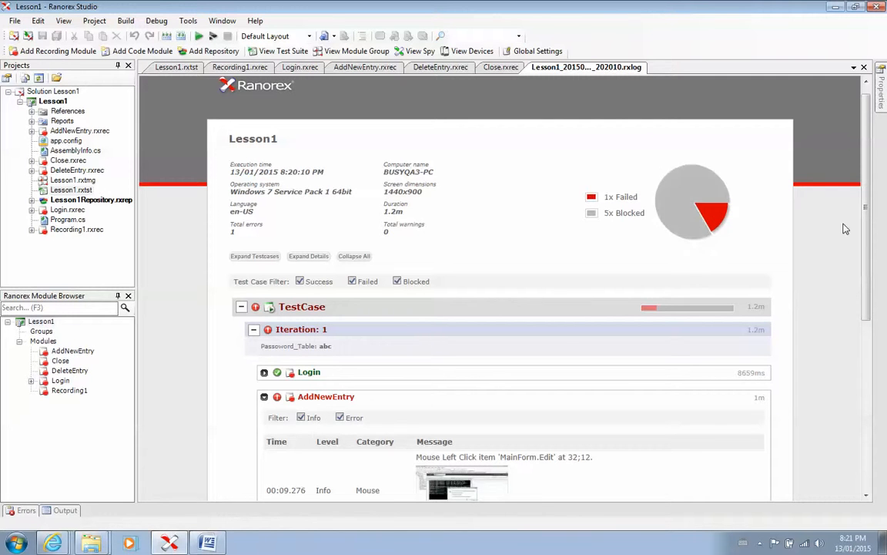
scroll("down", 3)
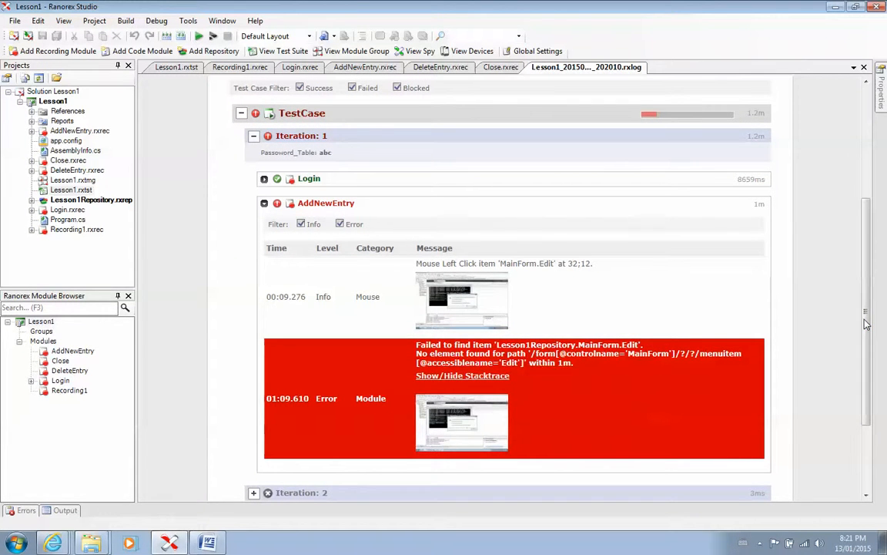
mouse_move(299, 155)
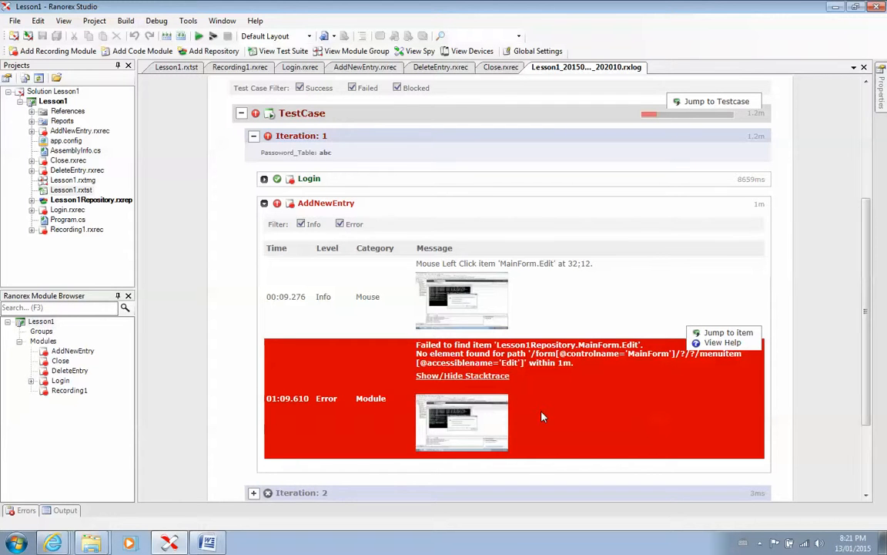
mouse_move(469, 424)
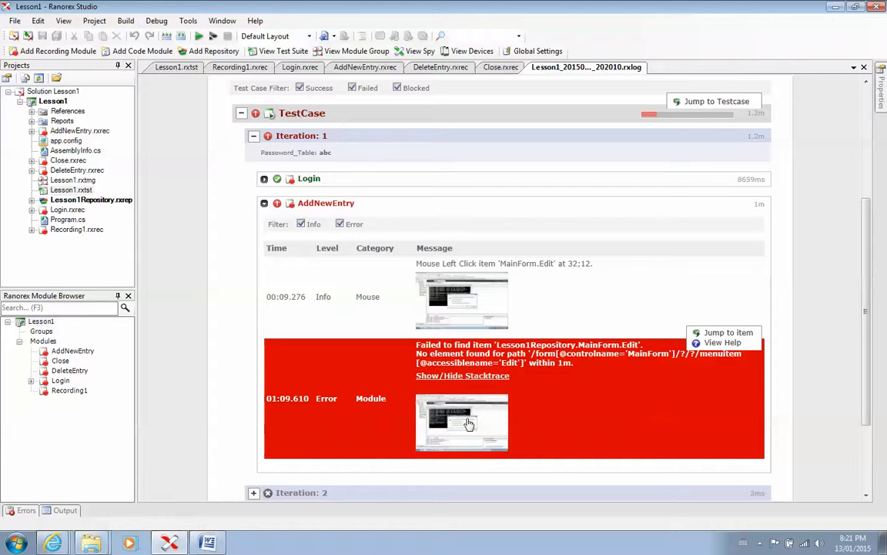
Jump from the red AddNewEntry MainForm.Edit error row to the failing recording action
left_click(462, 423)
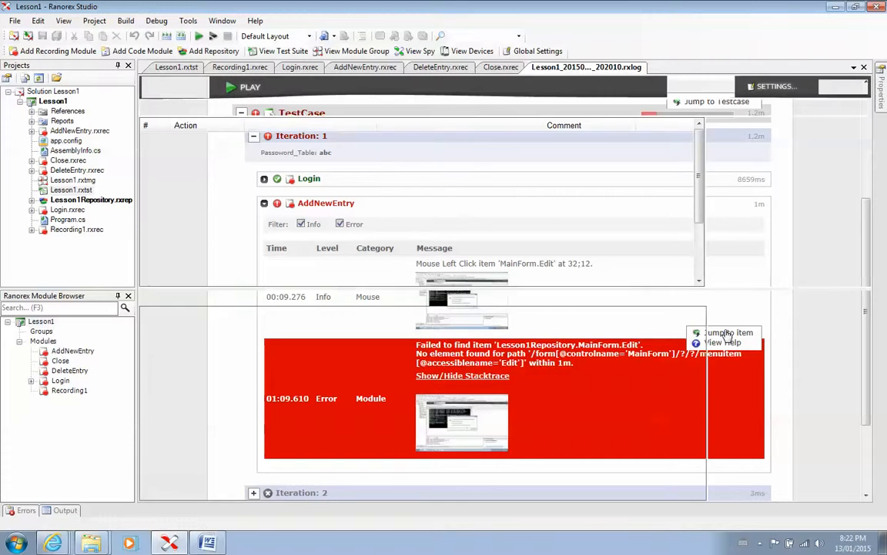
Inspect action 1, the Mouse Click on the MainForm Edit repository item, in AddNewEntry.rxrec
left_click(730, 332)
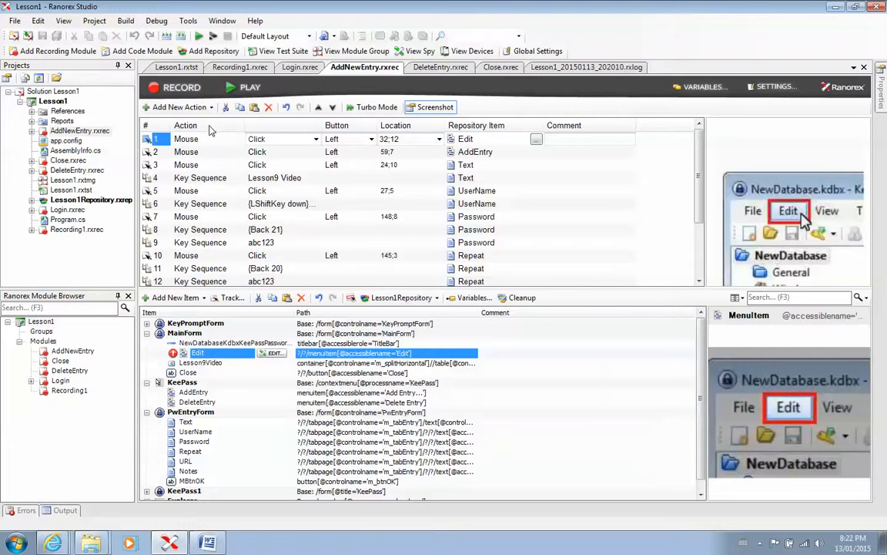
mouse_move(269, 157)
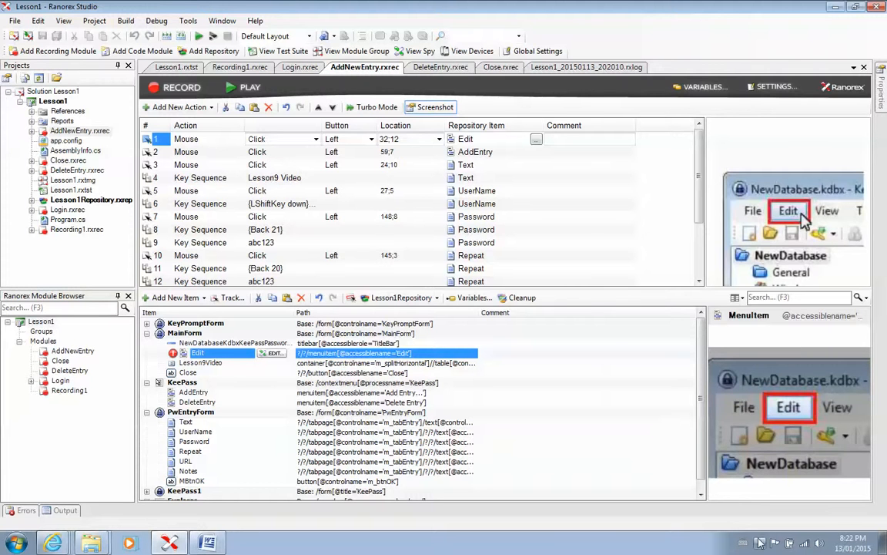
mouse_move(761, 542)
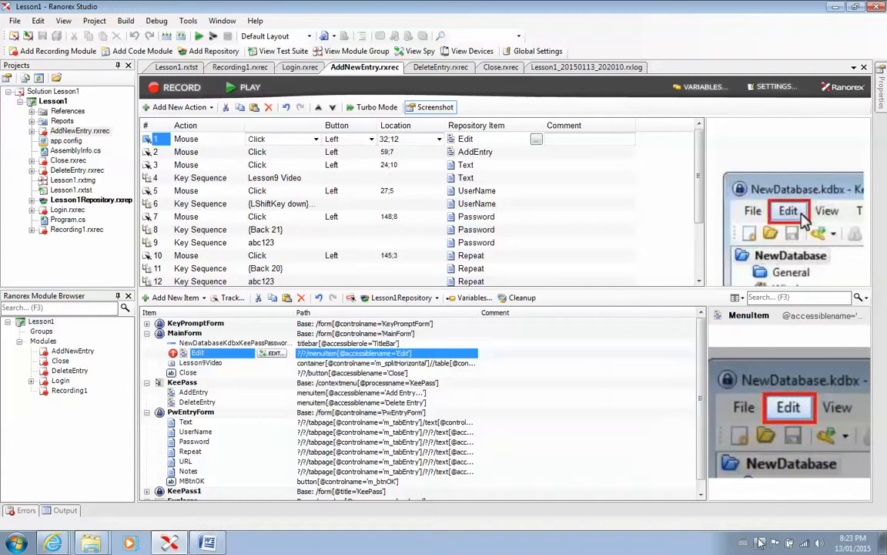
left_click(742, 542)
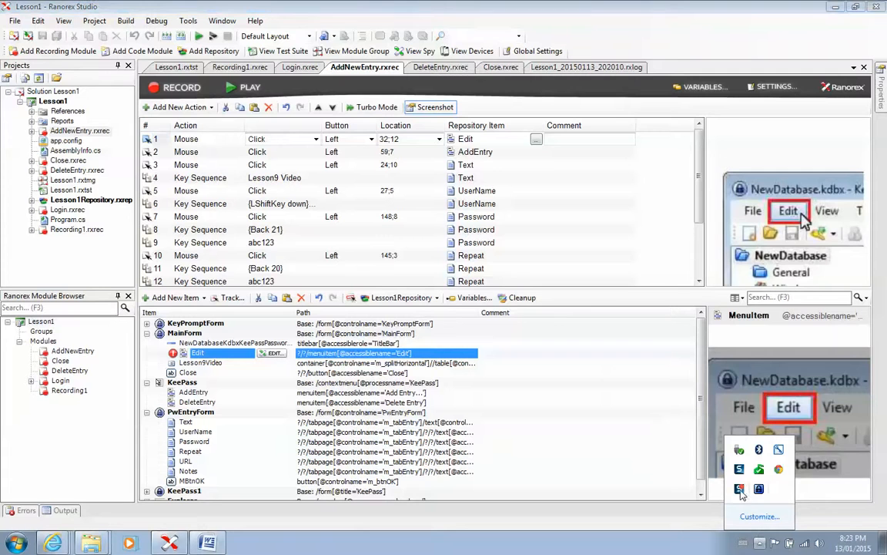